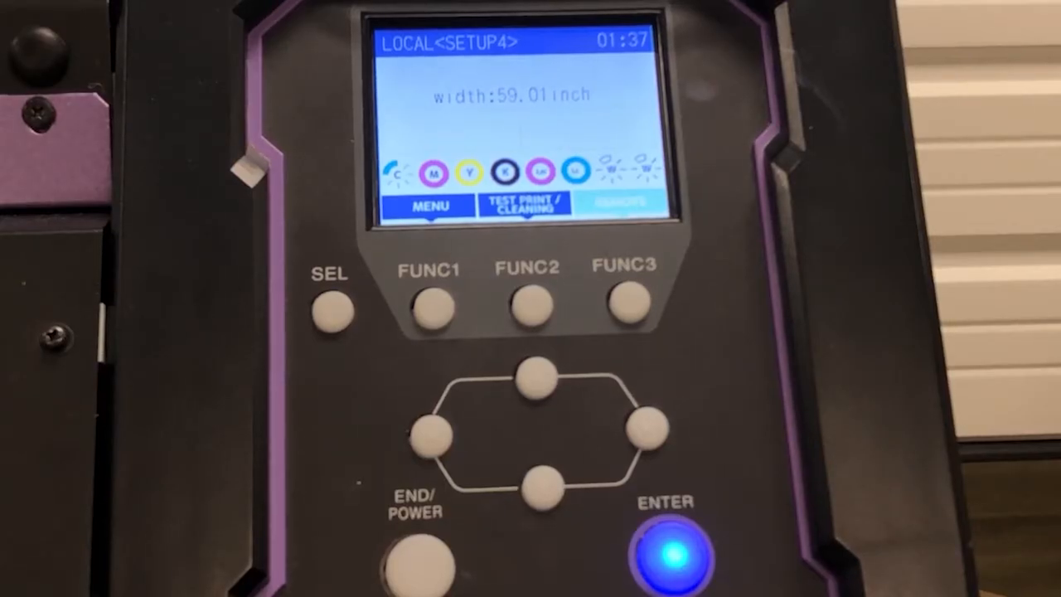
Open the main menu's Setup section and enter the SETUP2 profile's settings
click(430, 306)
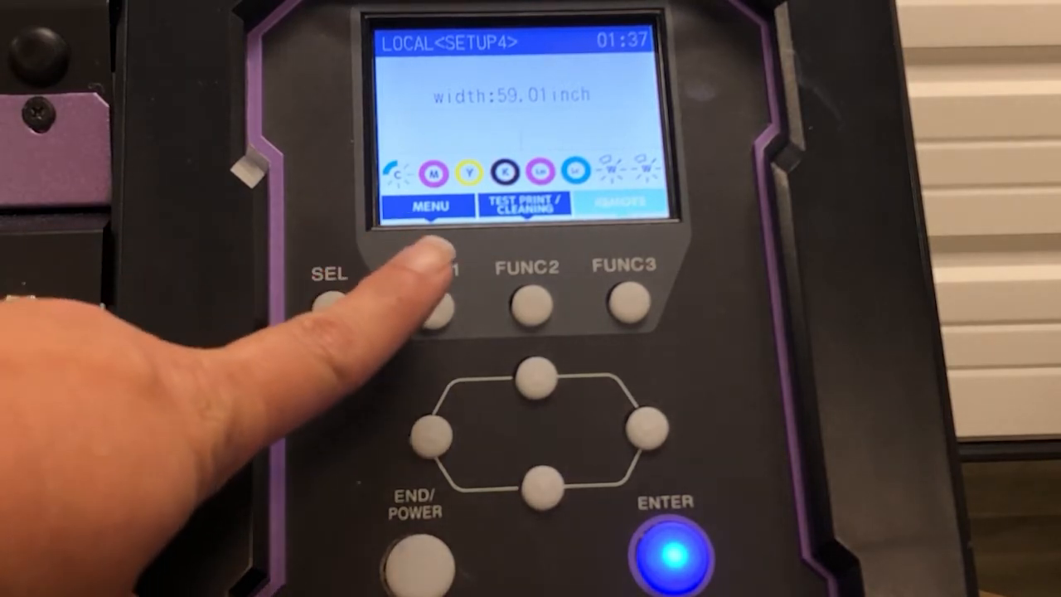
click(429, 306)
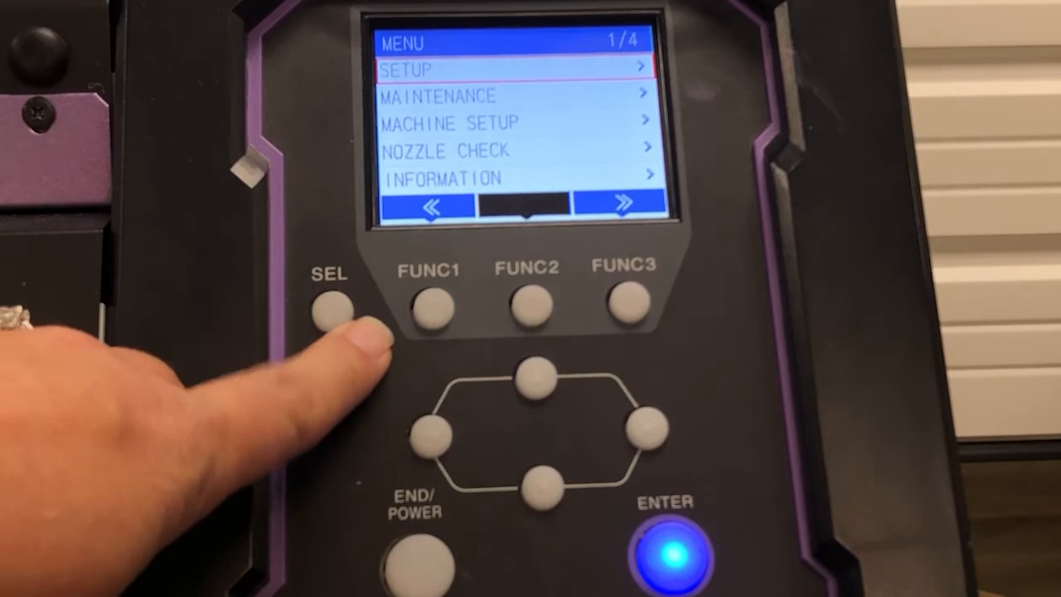
click(680, 555)
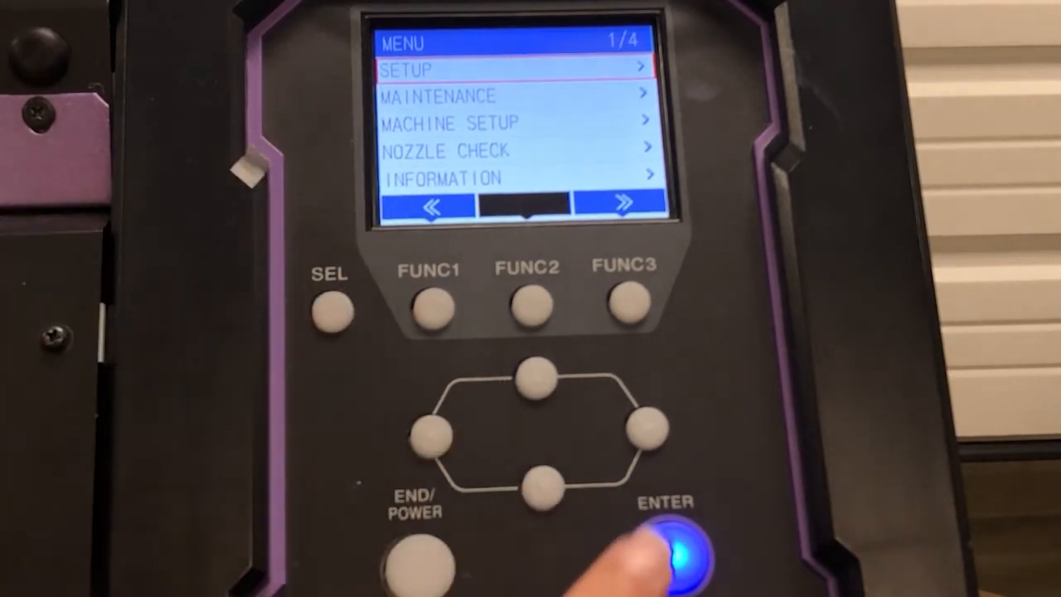
click(678, 551)
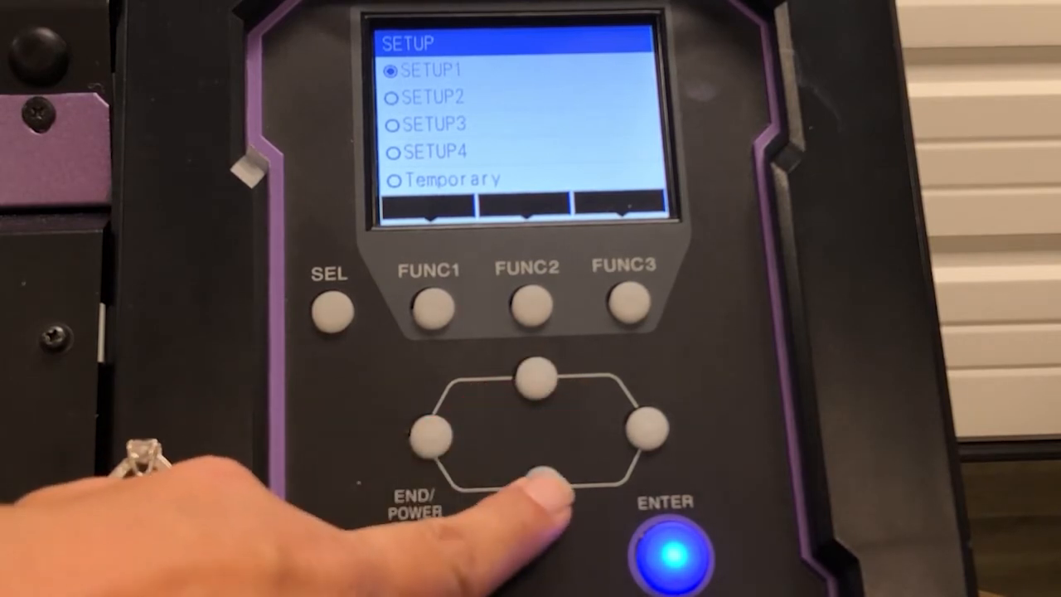
click(538, 376)
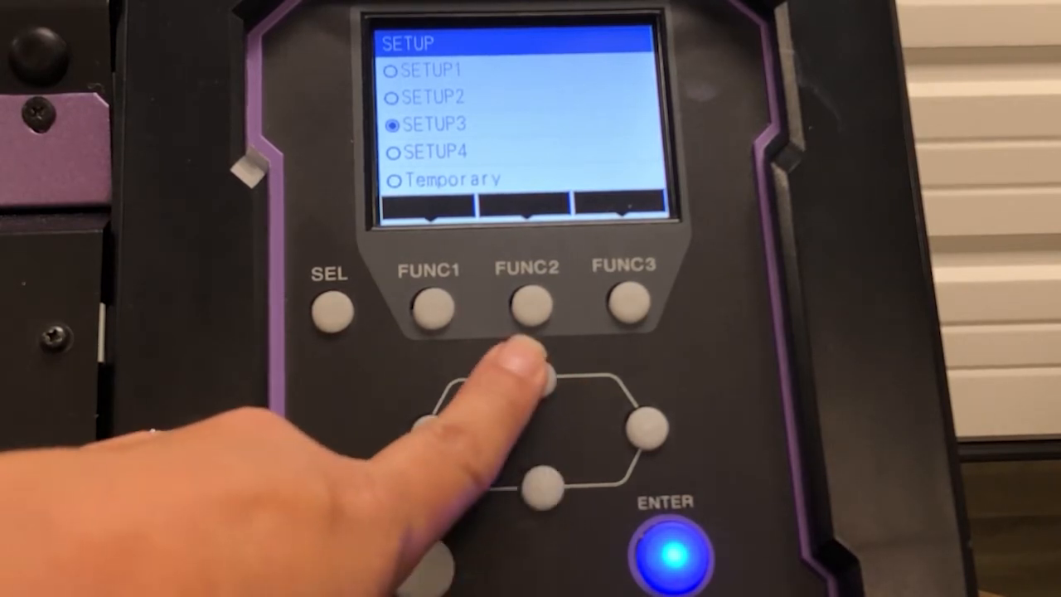
click(536, 374)
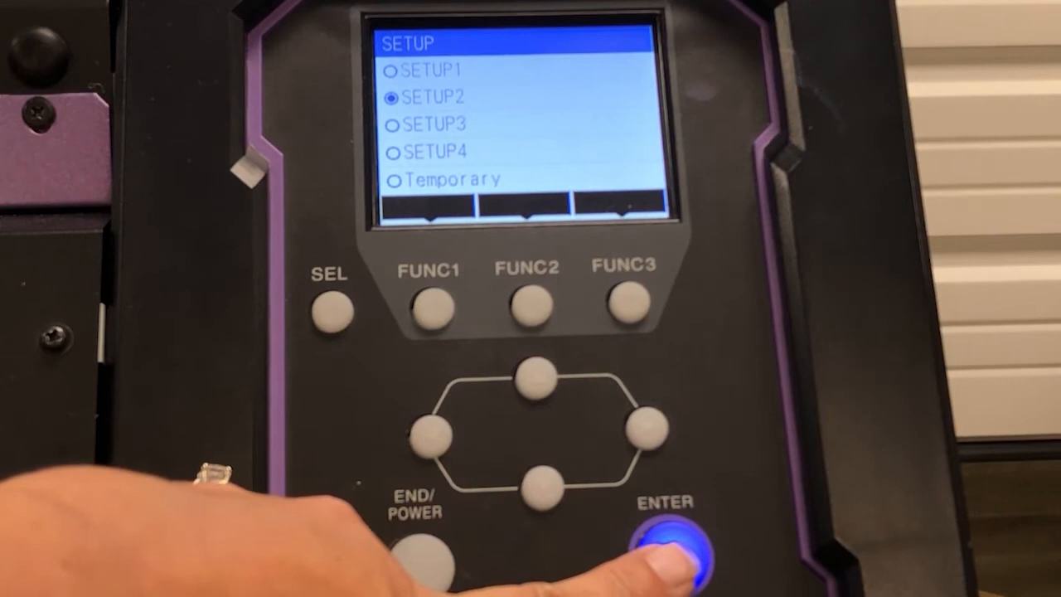
click(671, 551)
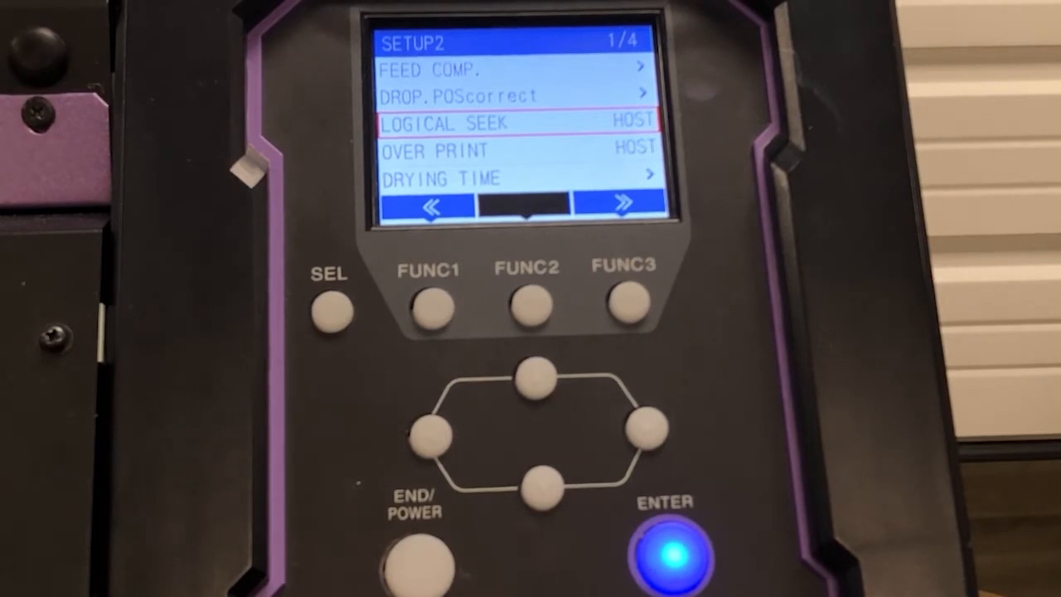
Change SETUP2's Logical Seek from HOST to ON
click(539, 487)
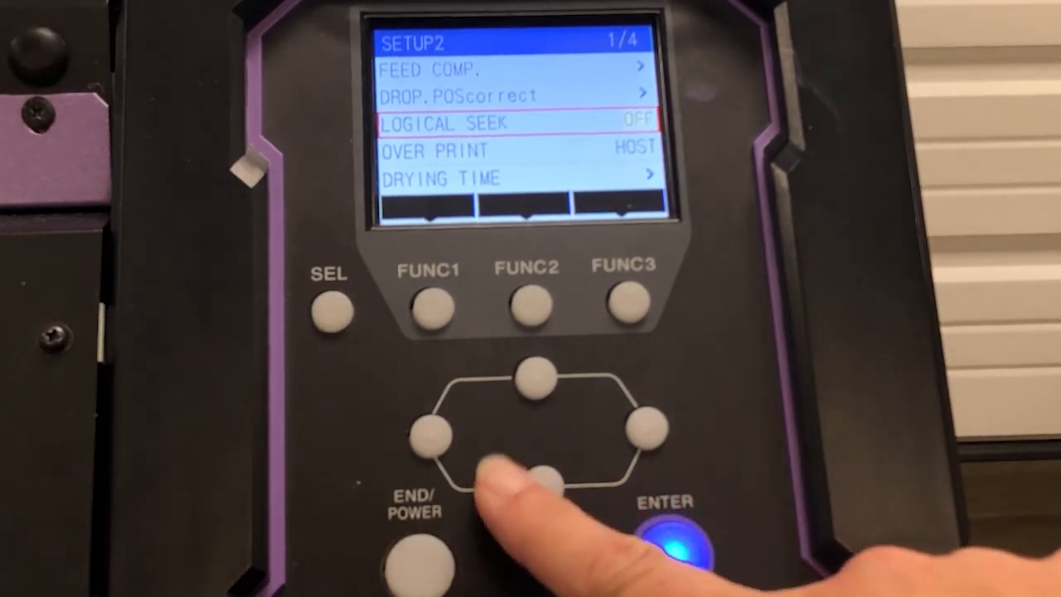
click(539, 481)
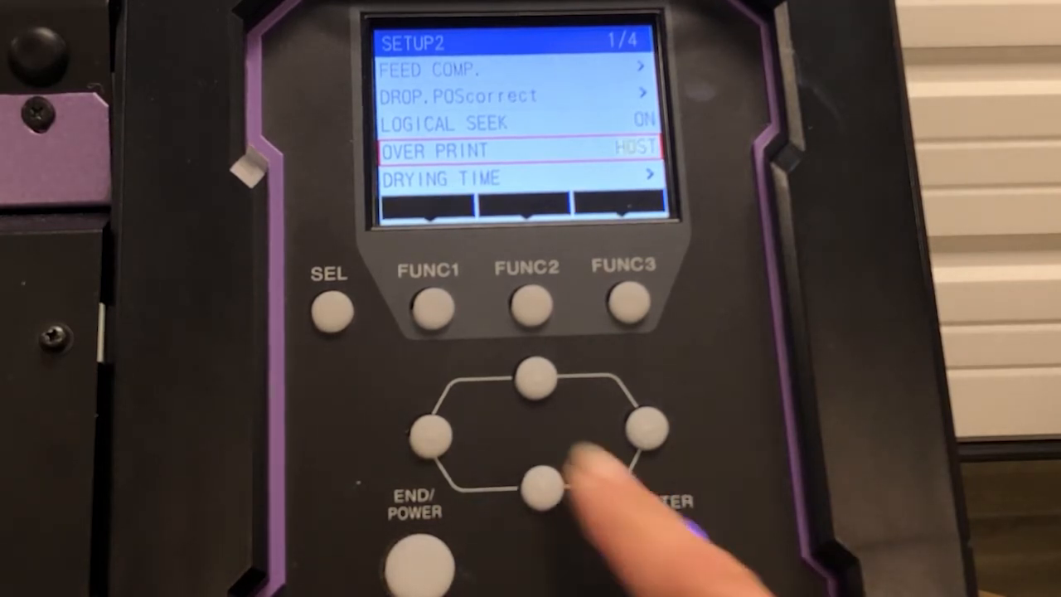
Review Over Print, keep it at HOST, and move down to Drying Time
click(540, 481)
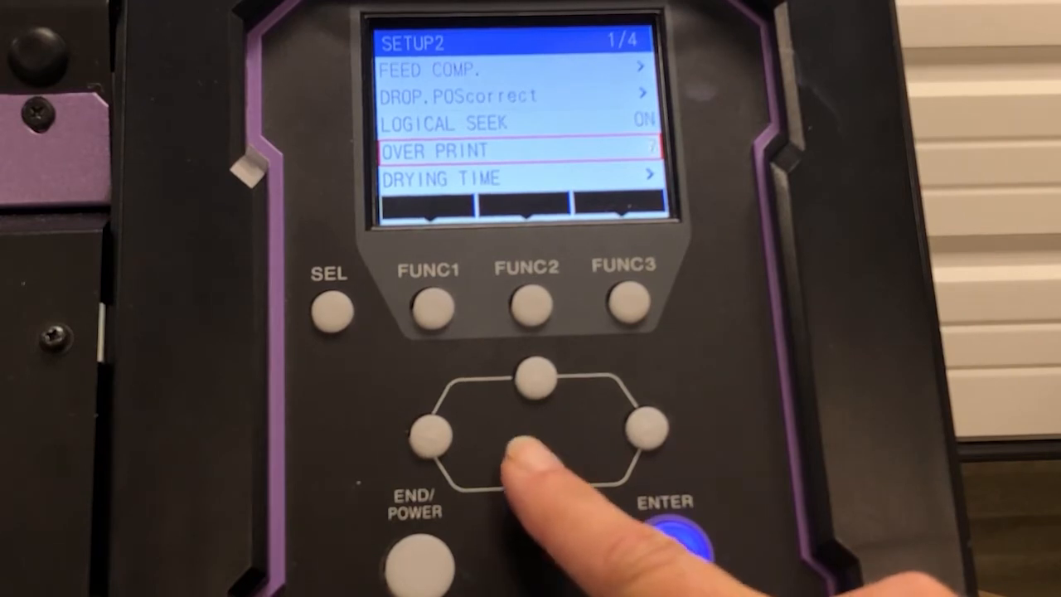
click(536, 478)
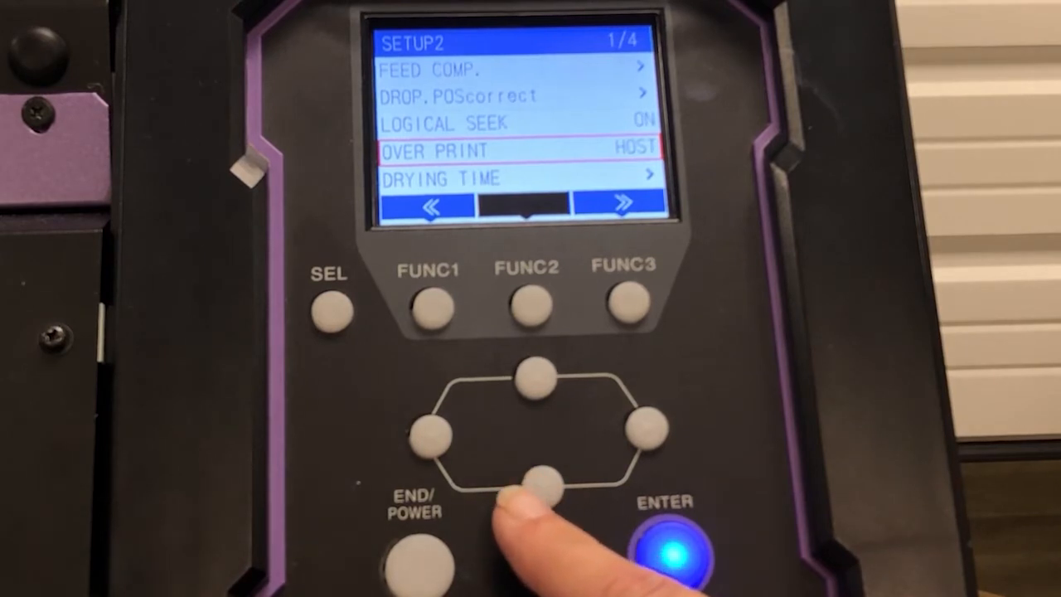
click(539, 479)
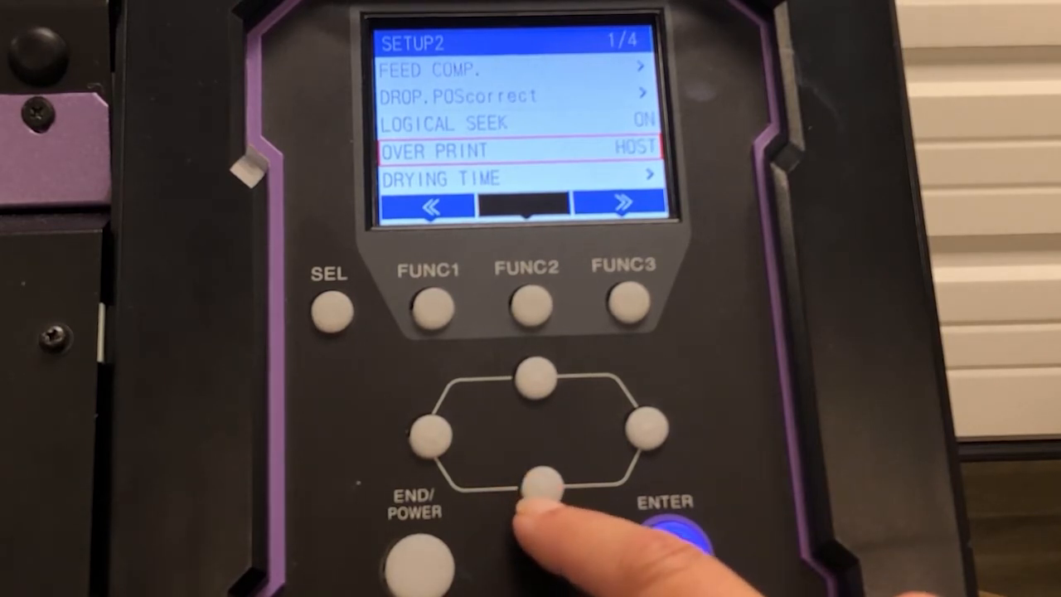
click(539, 479)
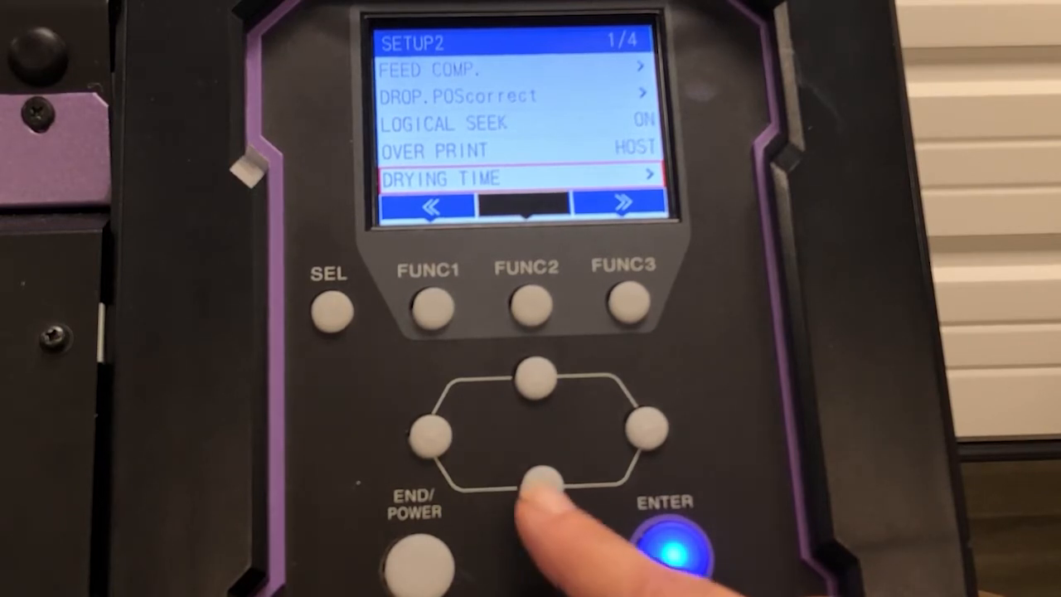
Go to SETUP2 page 2/4 and check the left margin, keeping it at HOST
click(539, 478)
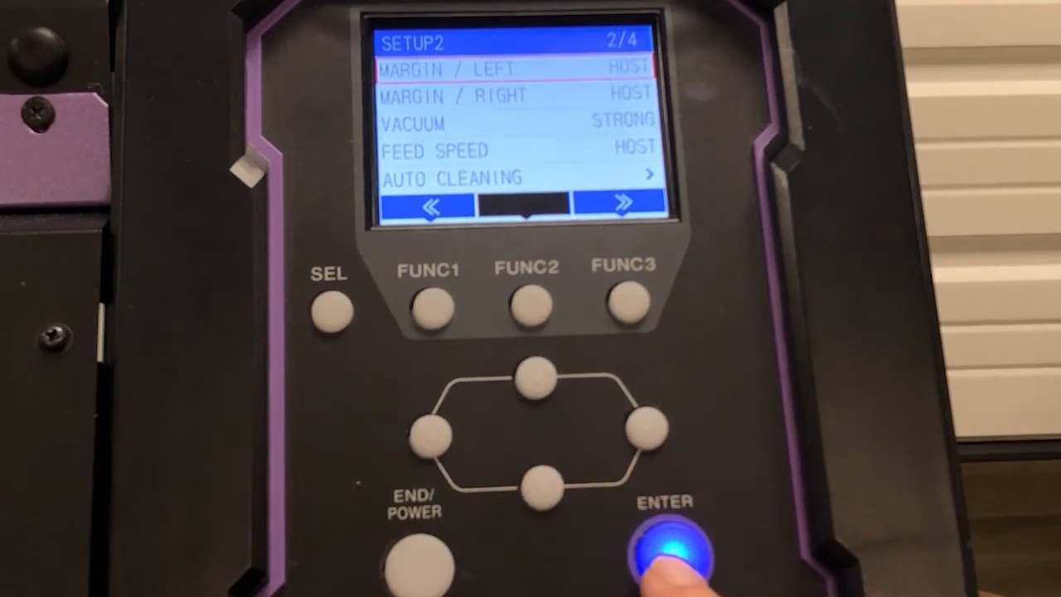
click(675, 555)
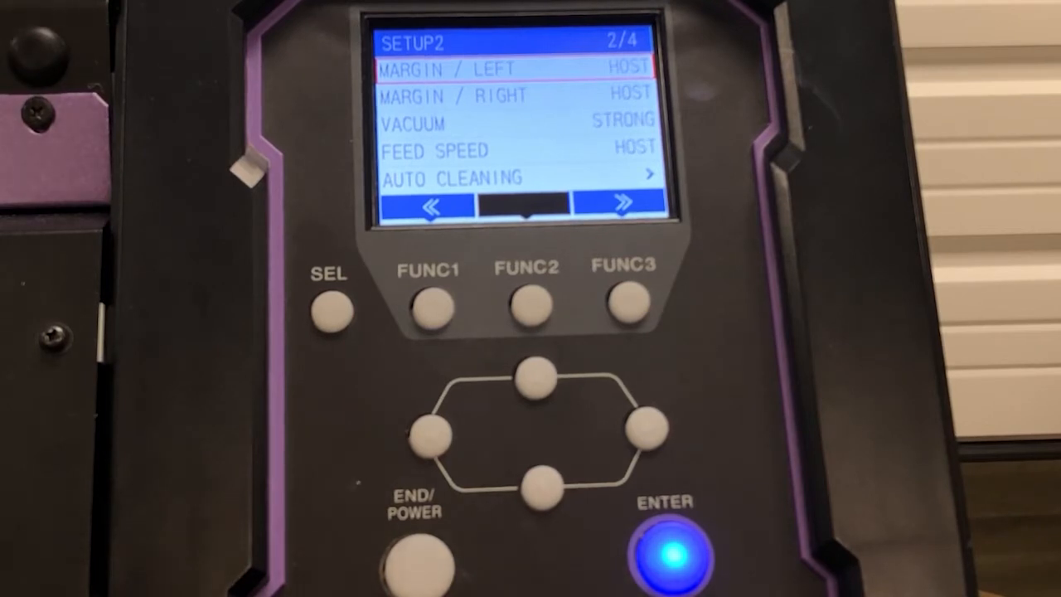
click(679, 551)
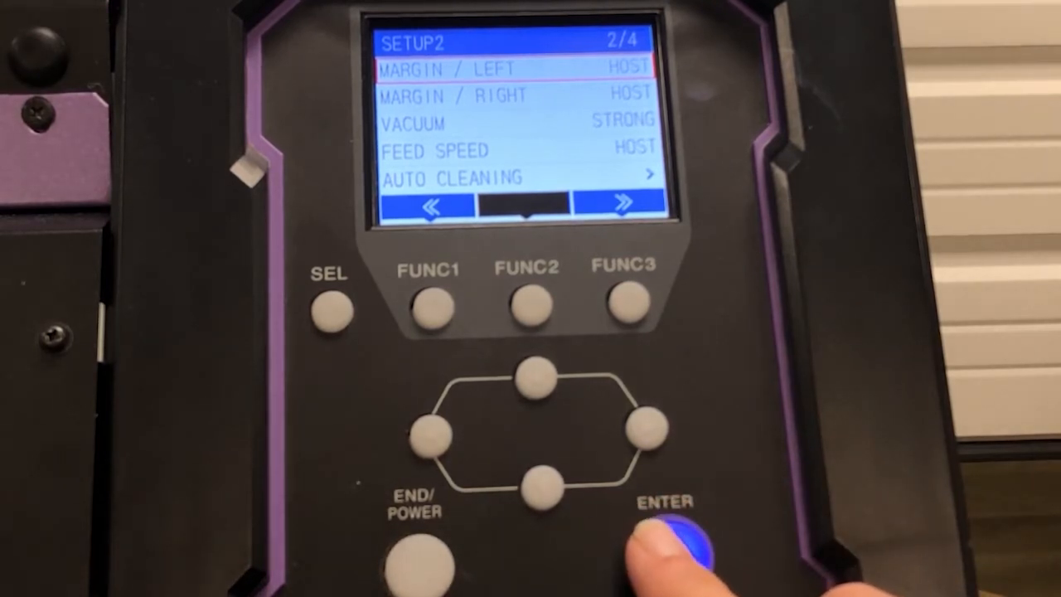
click(678, 547)
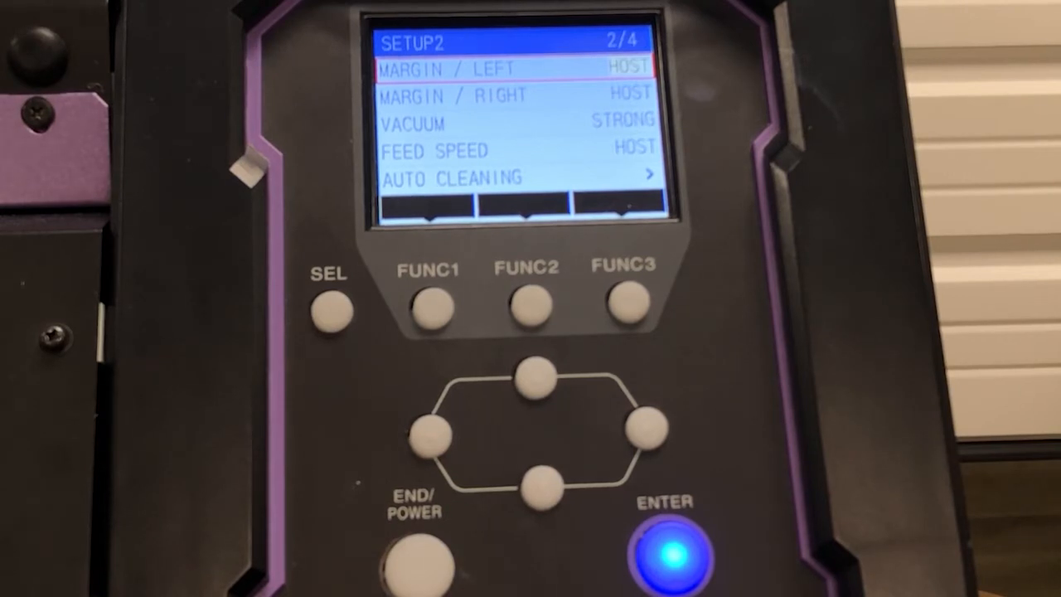
click(538, 485)
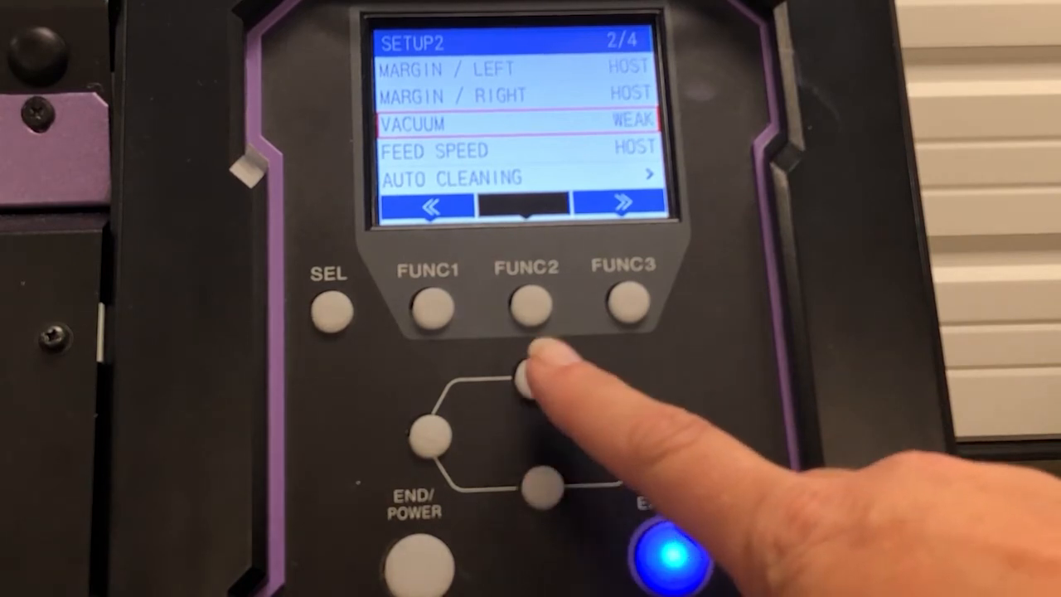
Set Vacuum to STRONG and move down to Feed Speed
click(526, 311)
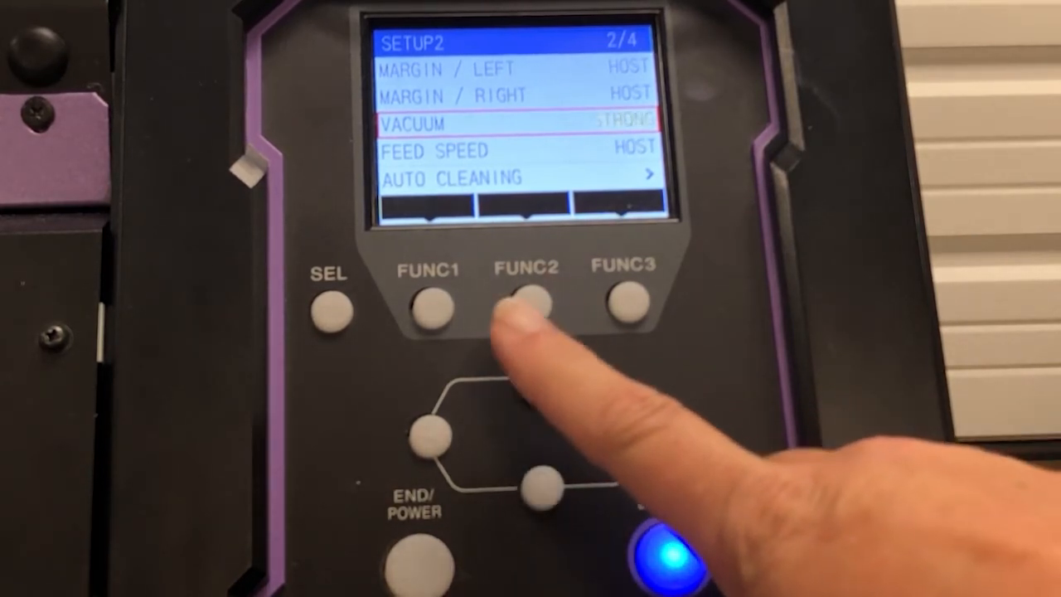
click(527, 306)
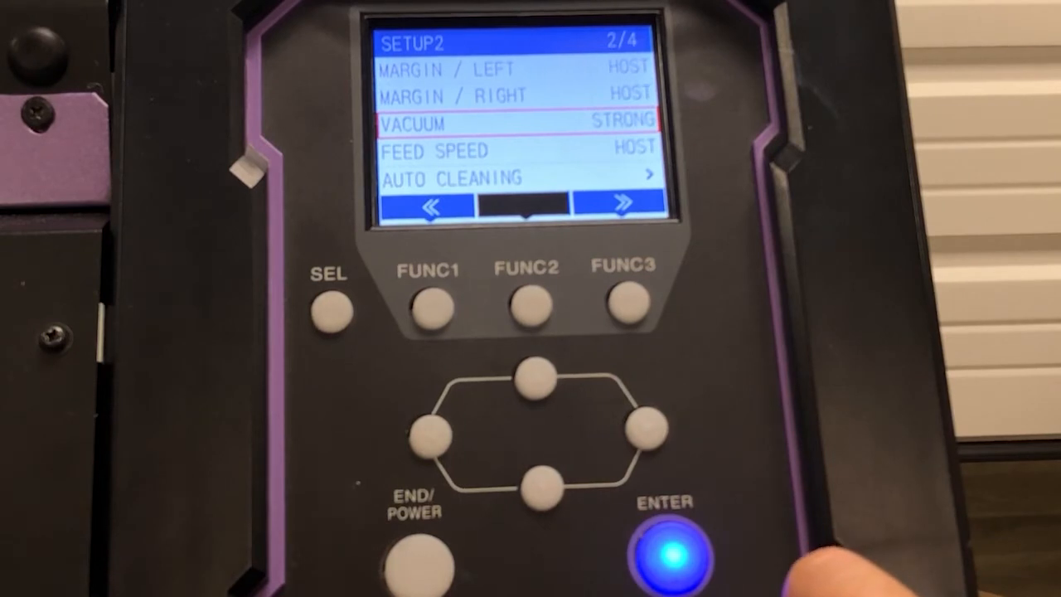
click(538, 474)
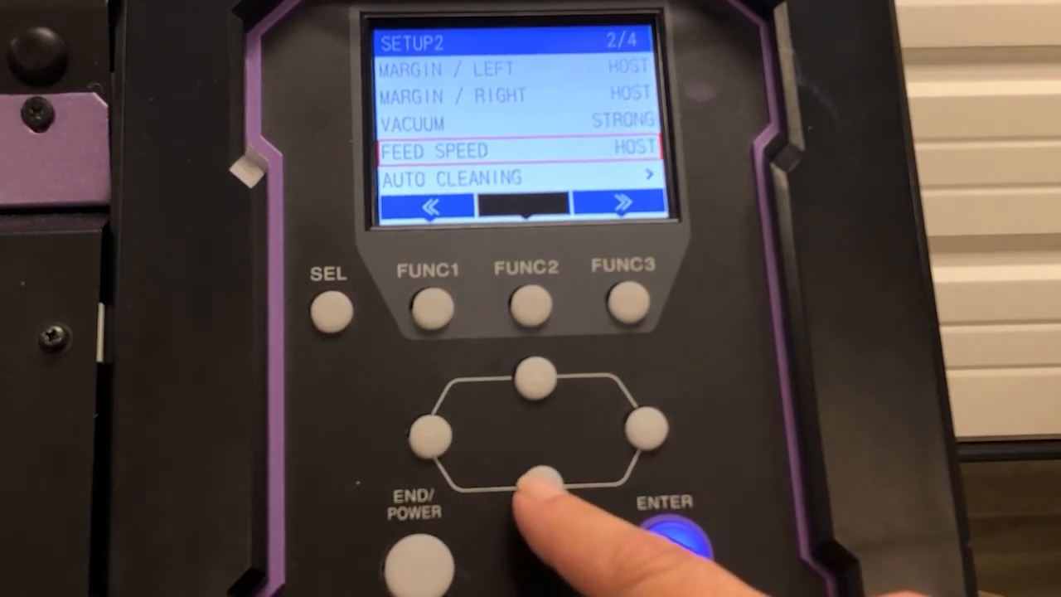
Move past Feed Speed and open Auto Cleaning, currently set to TIME
click(537, 475)
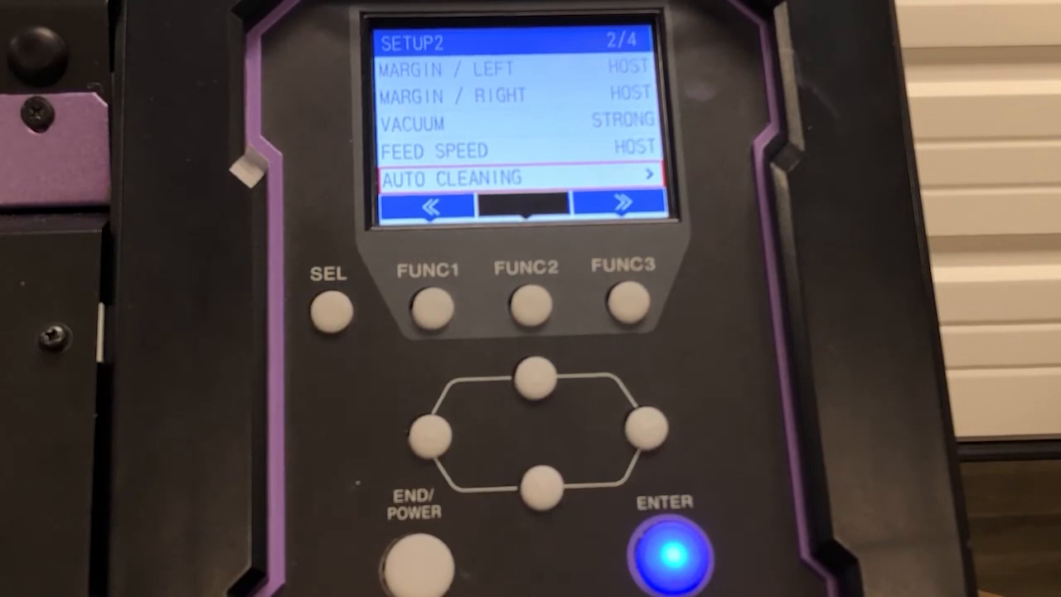
click(673, 551)
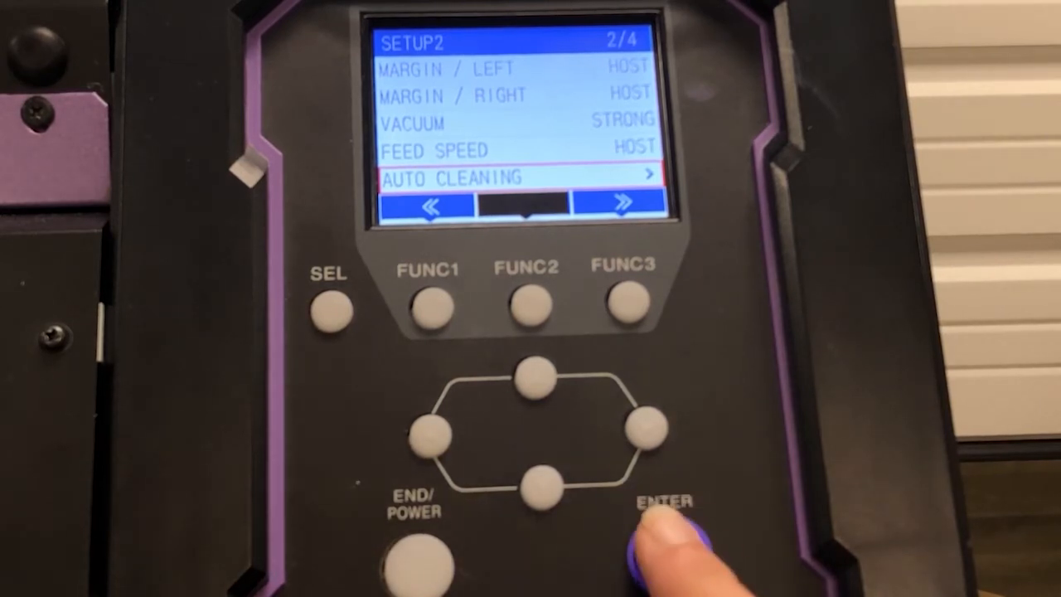
click(663, 547)
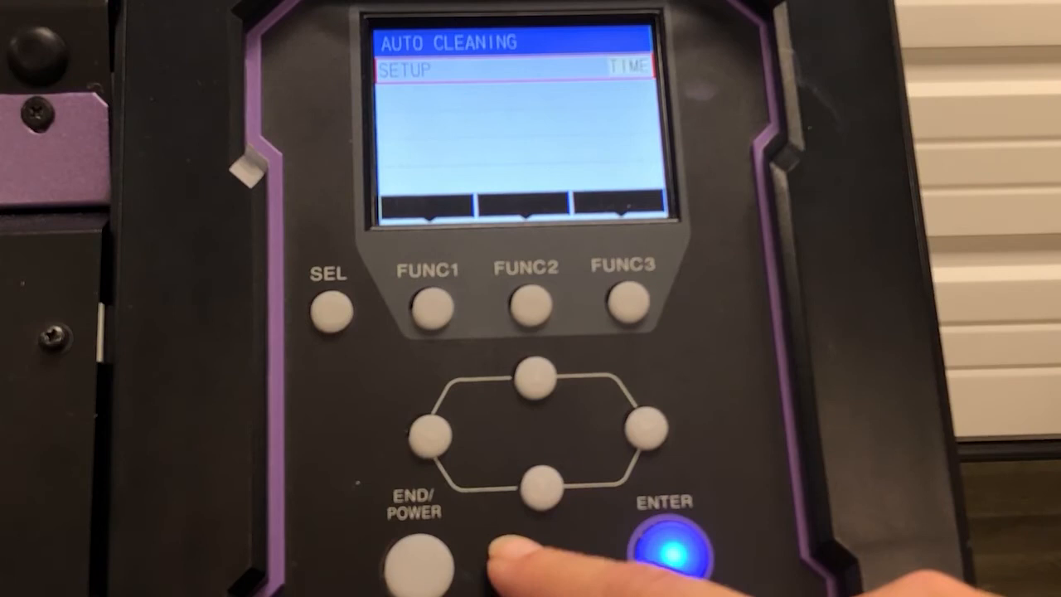
Switch the auto cleaning trigger from TIME to FILE and the cleaning type to SOFT
click(672, 547)
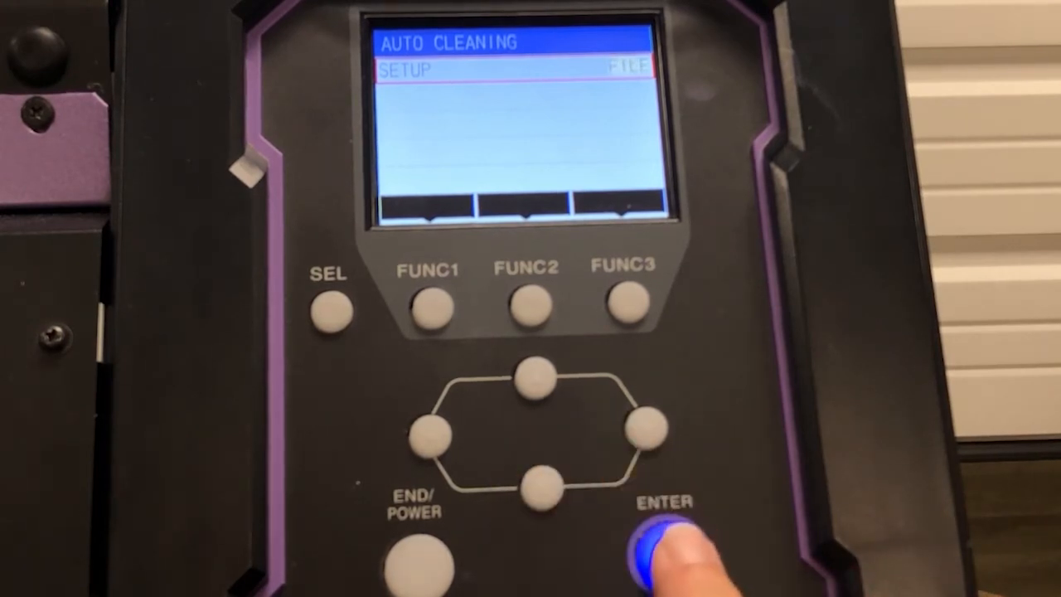
click(669, 552)
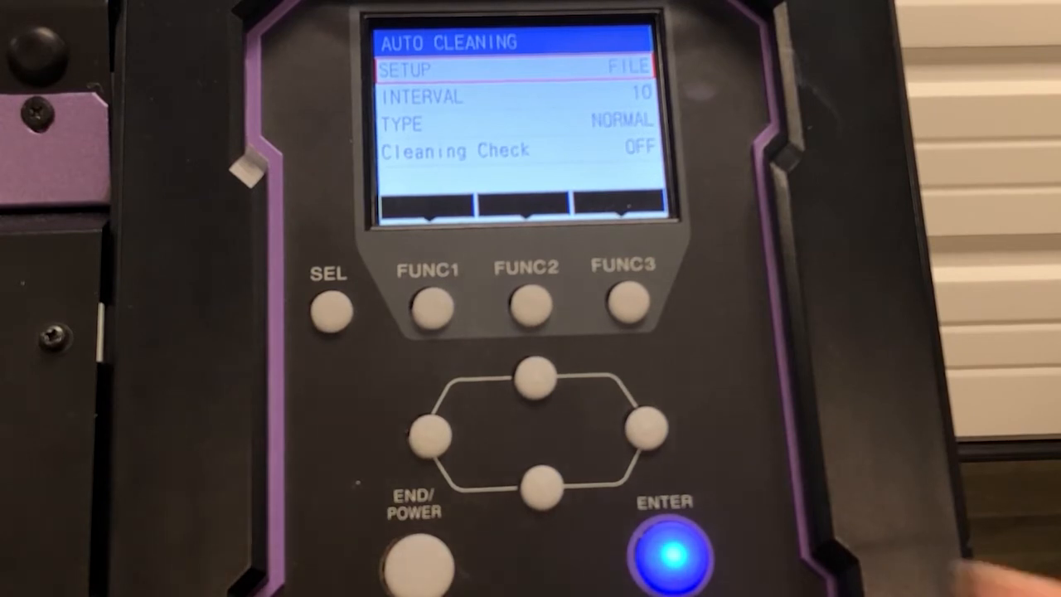
click(537, 487)
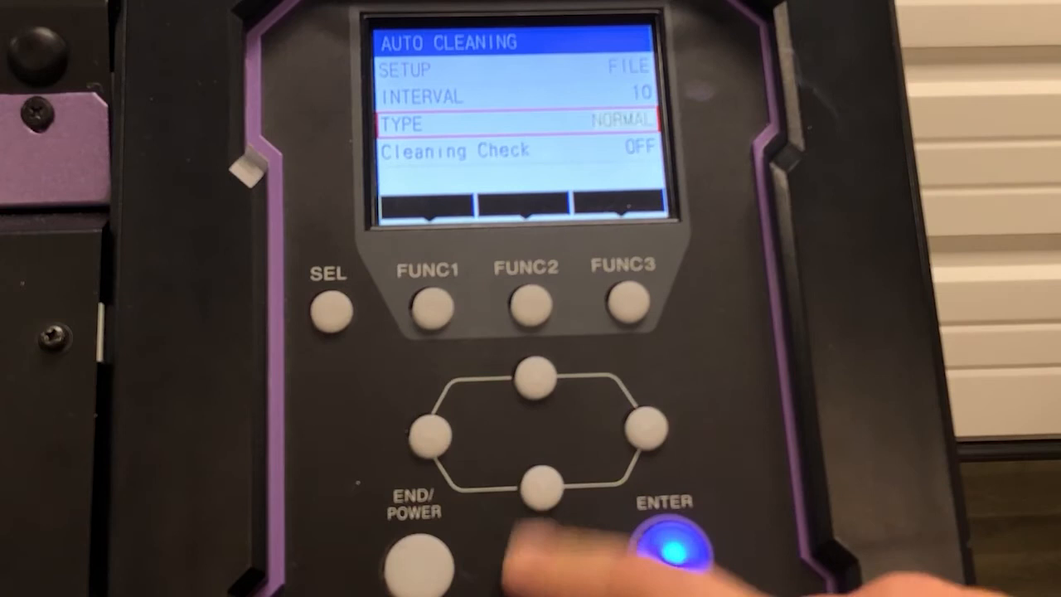
click(537, 488)
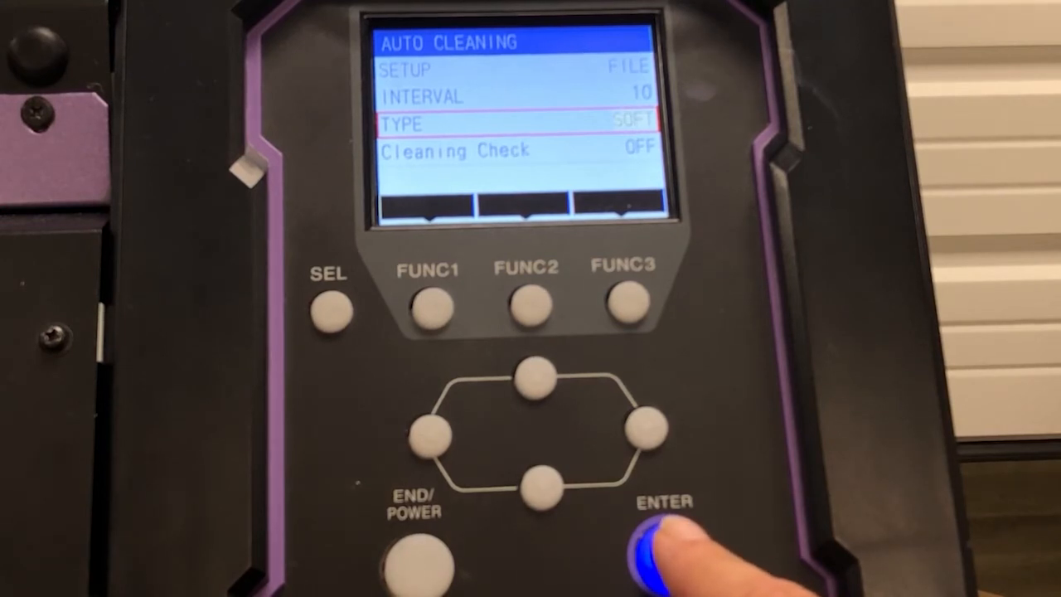
click(663, 551)
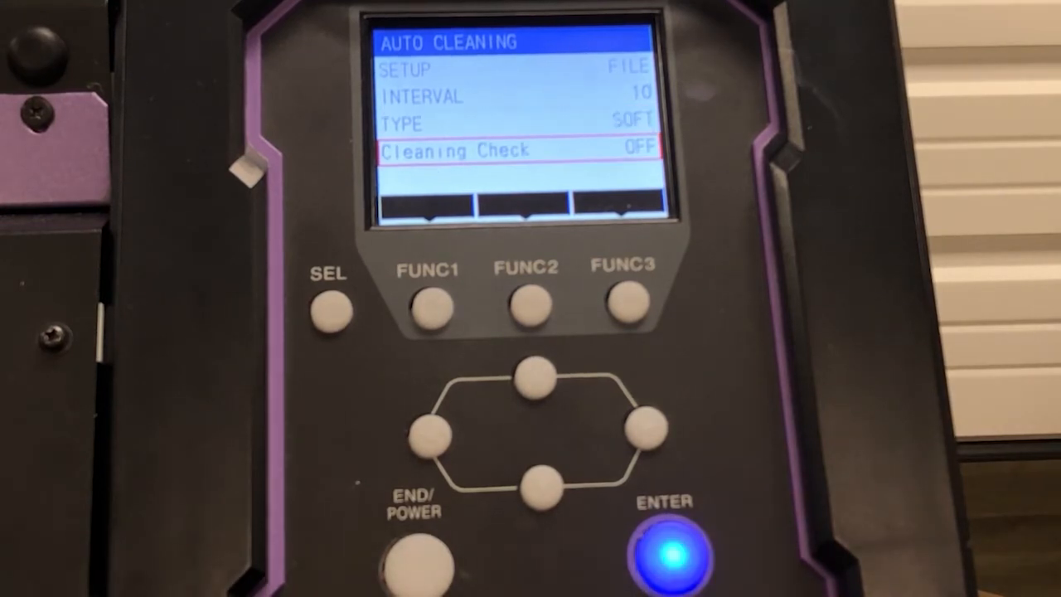
Turn auto cleaning's Cleaning Check from OFF to ON
click(673, 557)
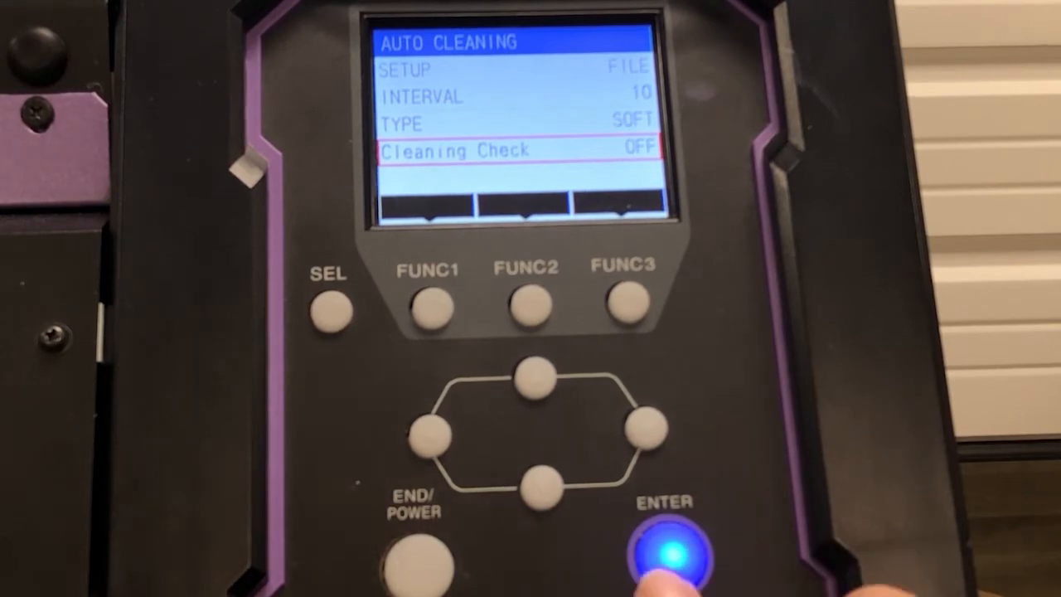
click(679, 553)
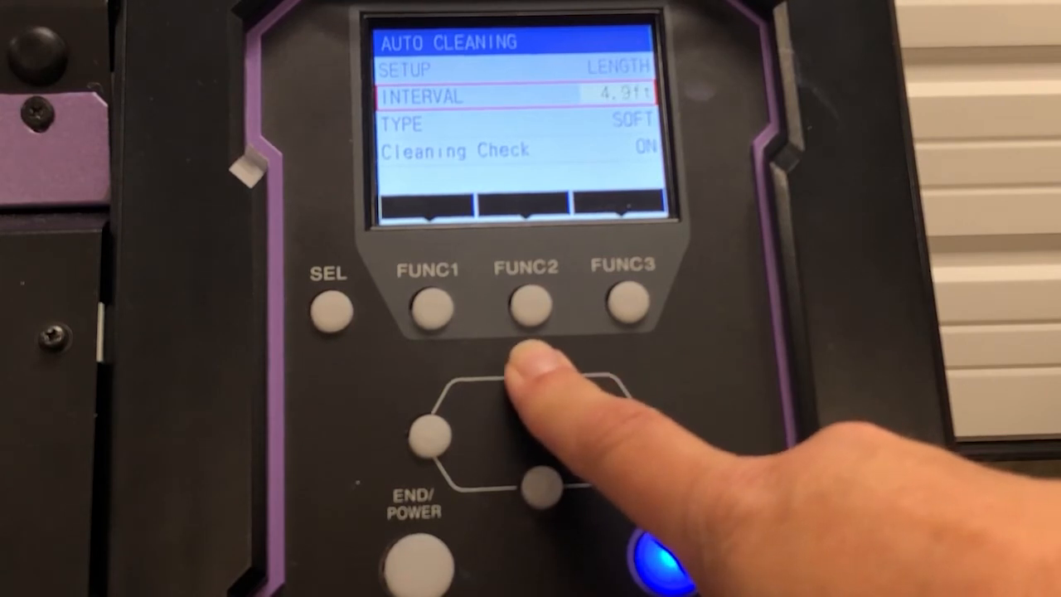
Set the LENGTH cleaning interval to 6.5ft, type HARD, Cleaning Check OFF
click(538, 381)
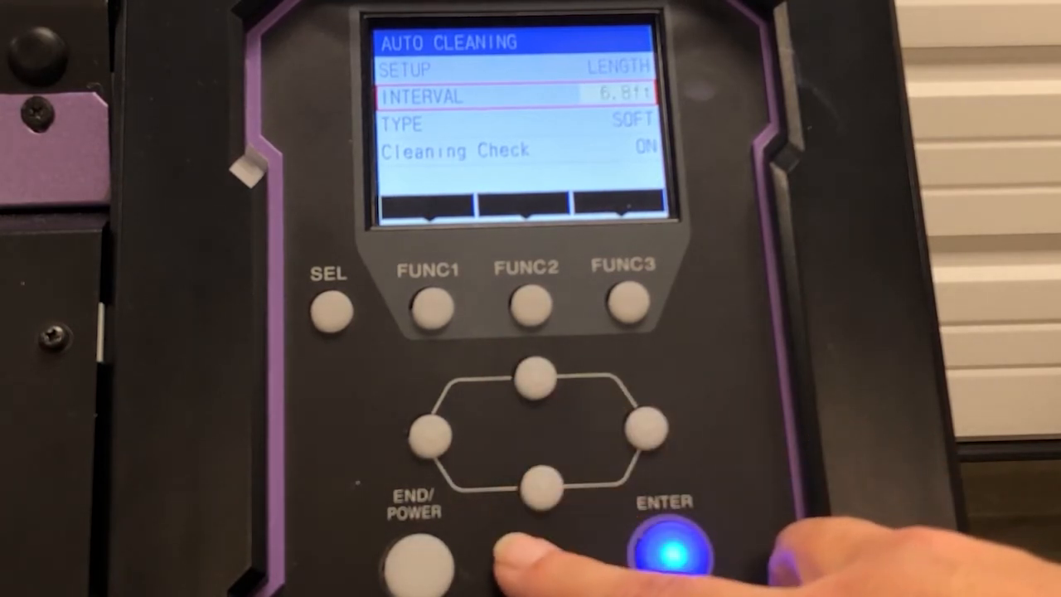
click(538, 485)
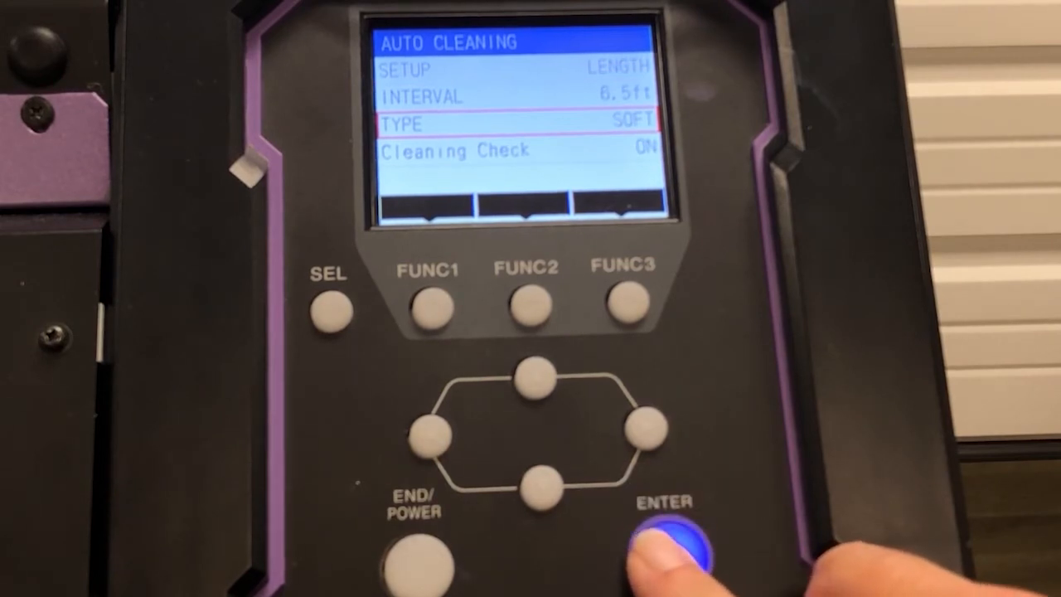
click(687, 543)
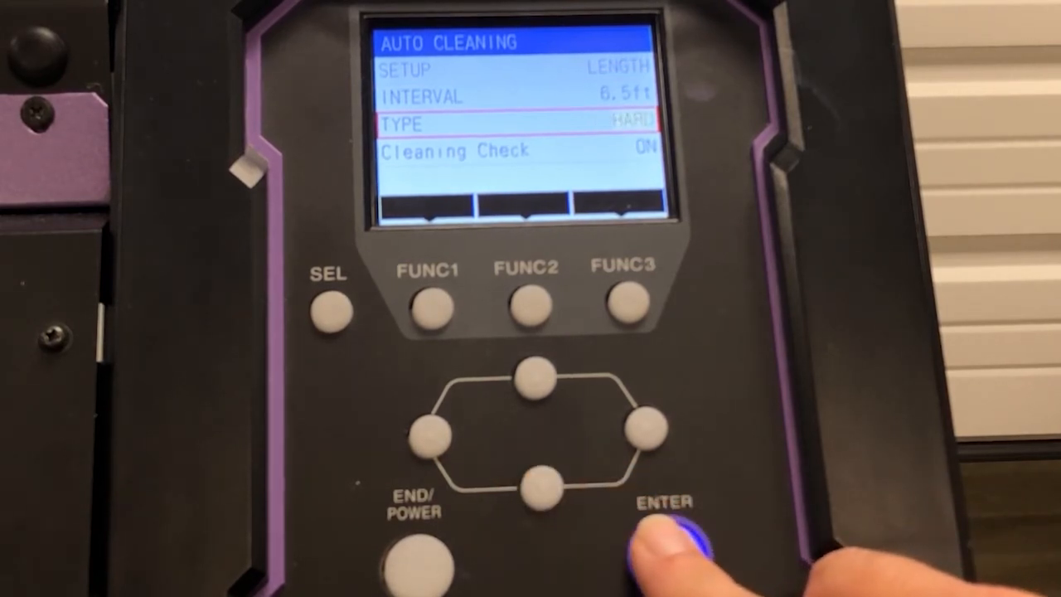
click(670, 546)
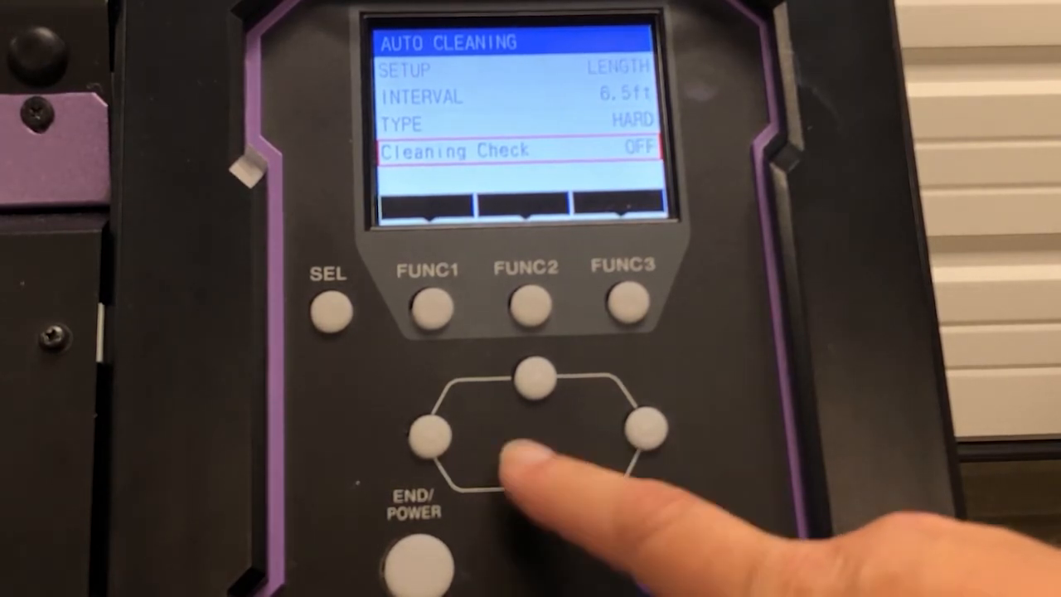
click(537, 377)
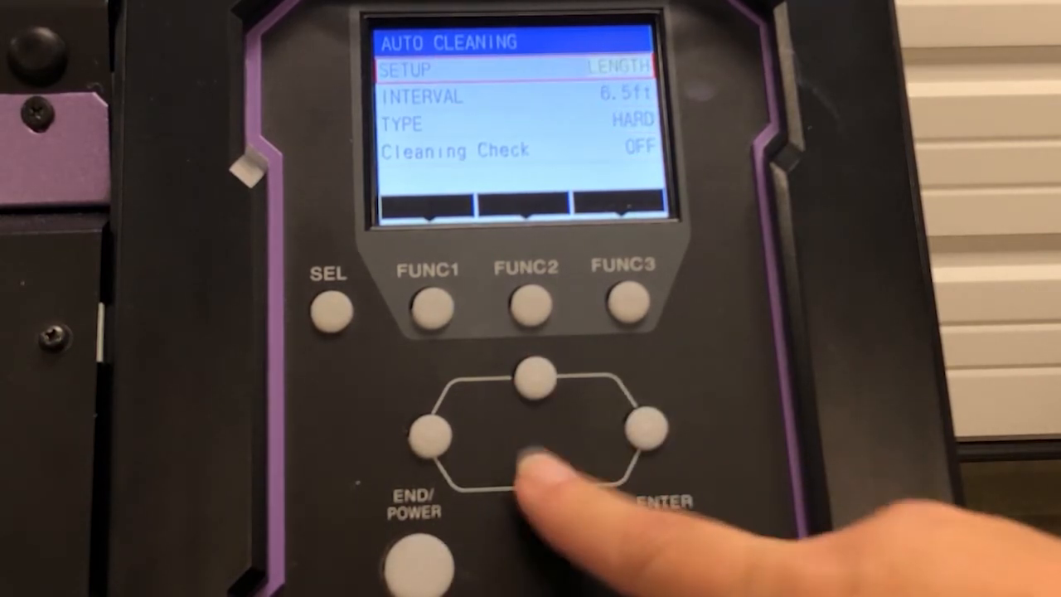
Switch the auto cleaning trigger to TIME and raise the interval to 120min
click(678, 557)
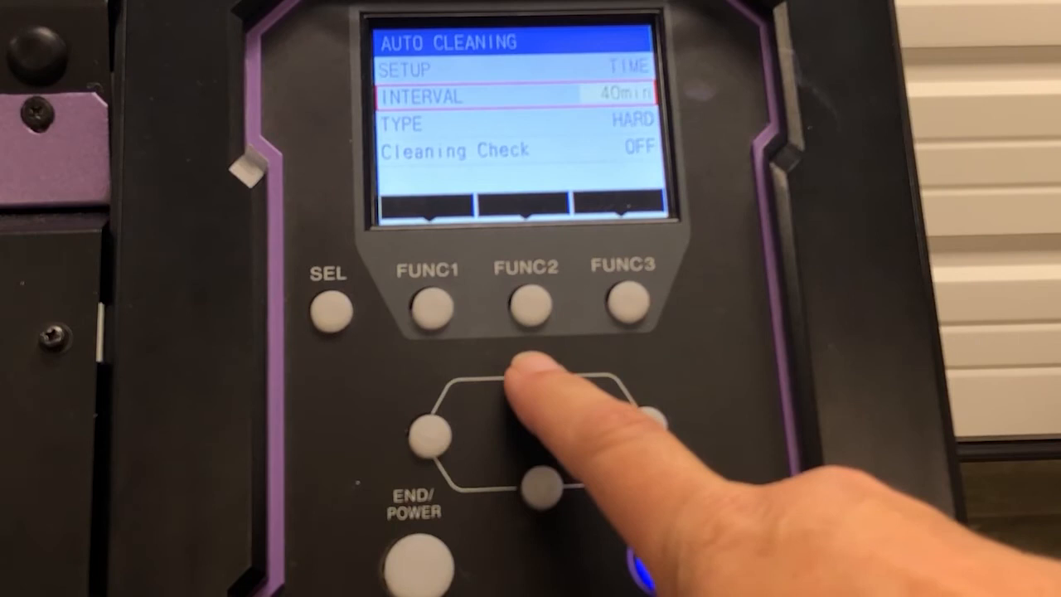
click(536, 371)
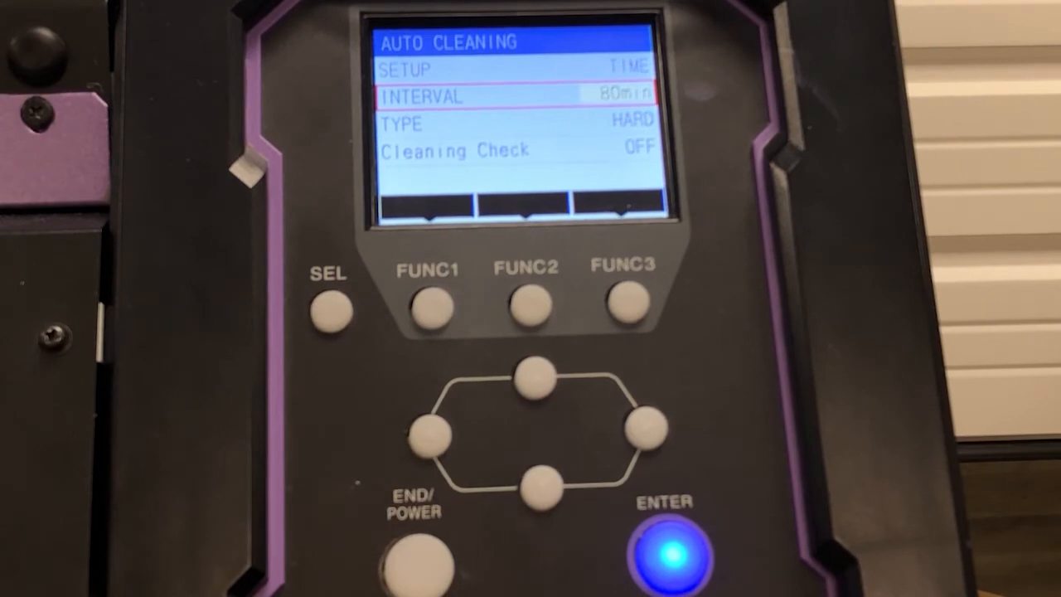
click(525, 305)
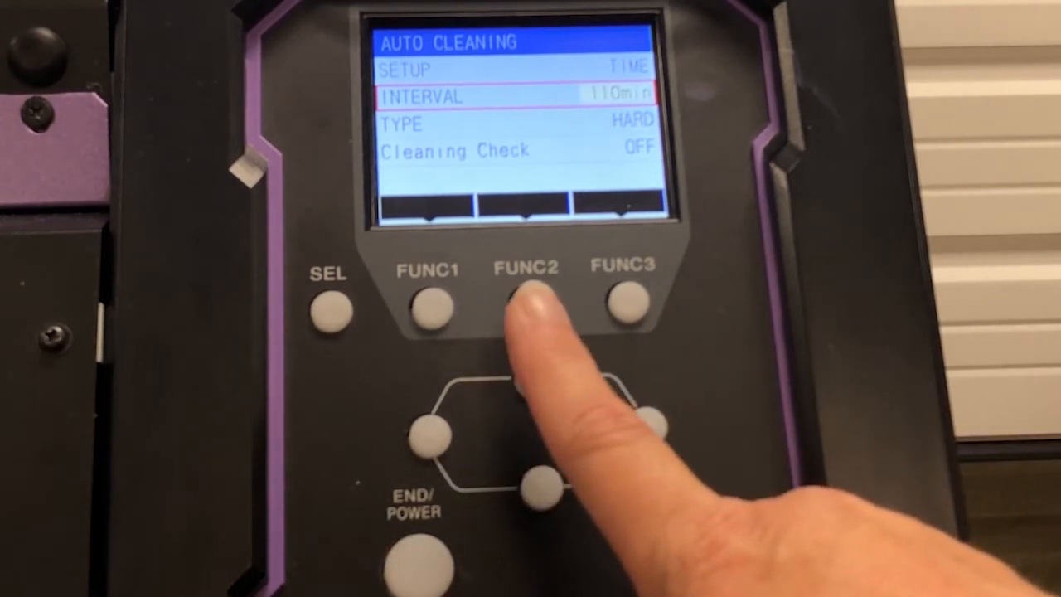
click(525, 305)
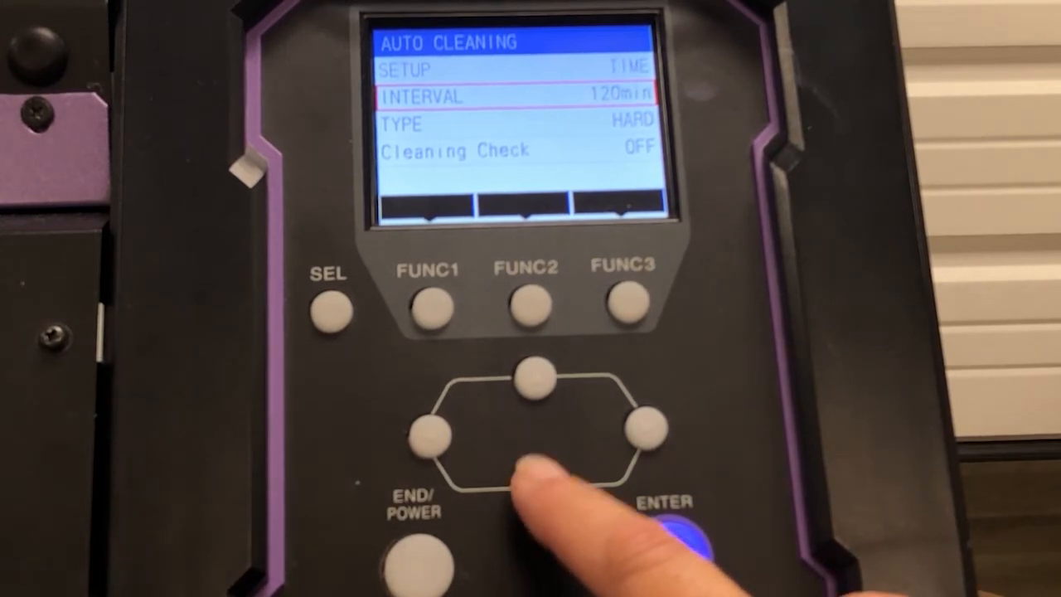
Set the cleaning type to NORMAL and turn Cleaning Check ON
click(539, 489)
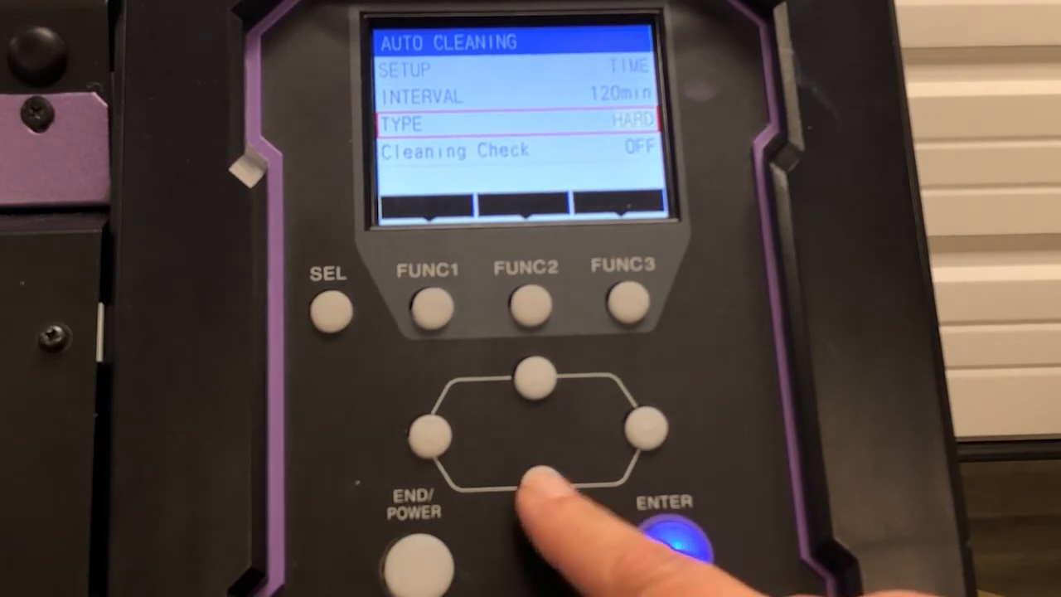
click(538, 477)
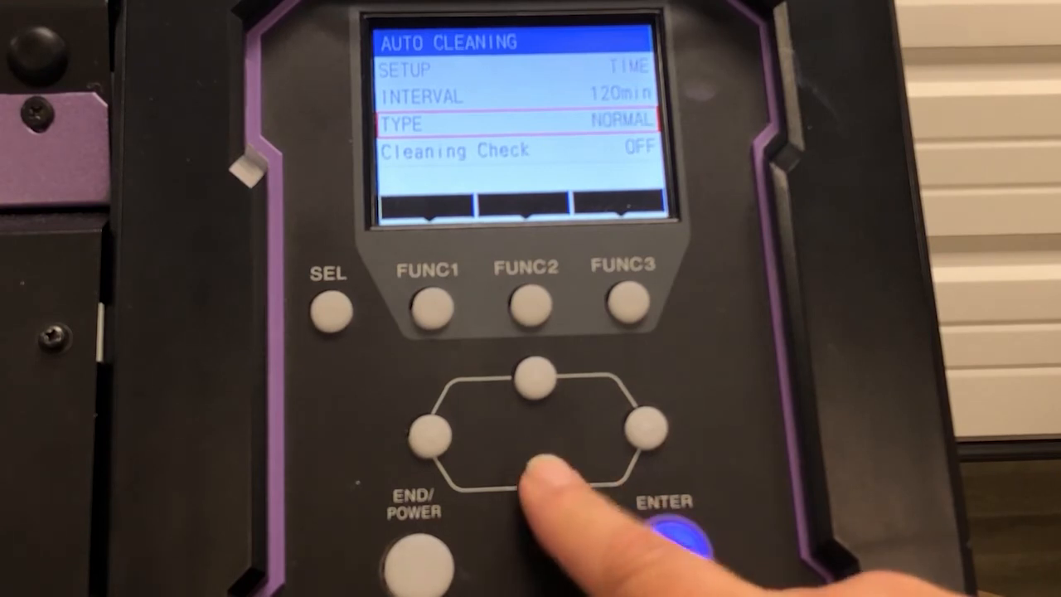
click(536, 483)
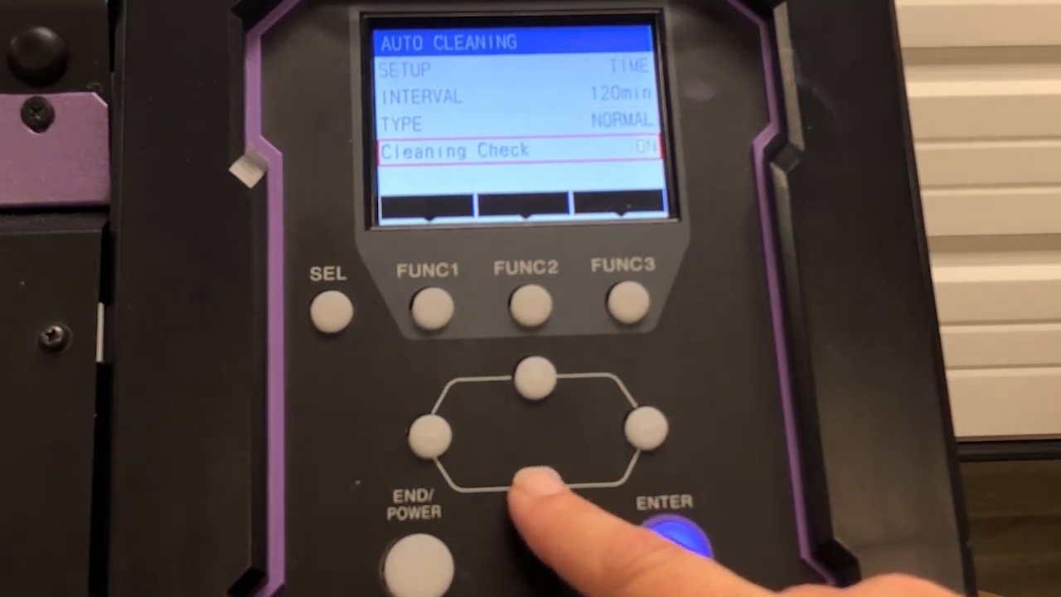
click(538, 464)
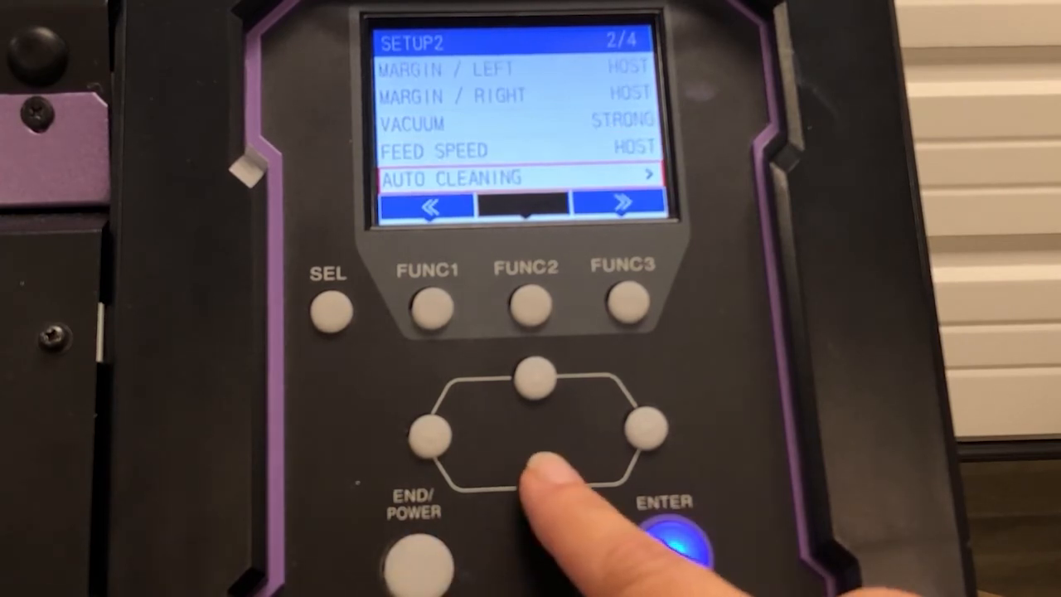
Scroll SETUP2 past Auto Cleaning, leaving Interval Wiping OFF, down to Waveform DEFAULT
click(538, 482)
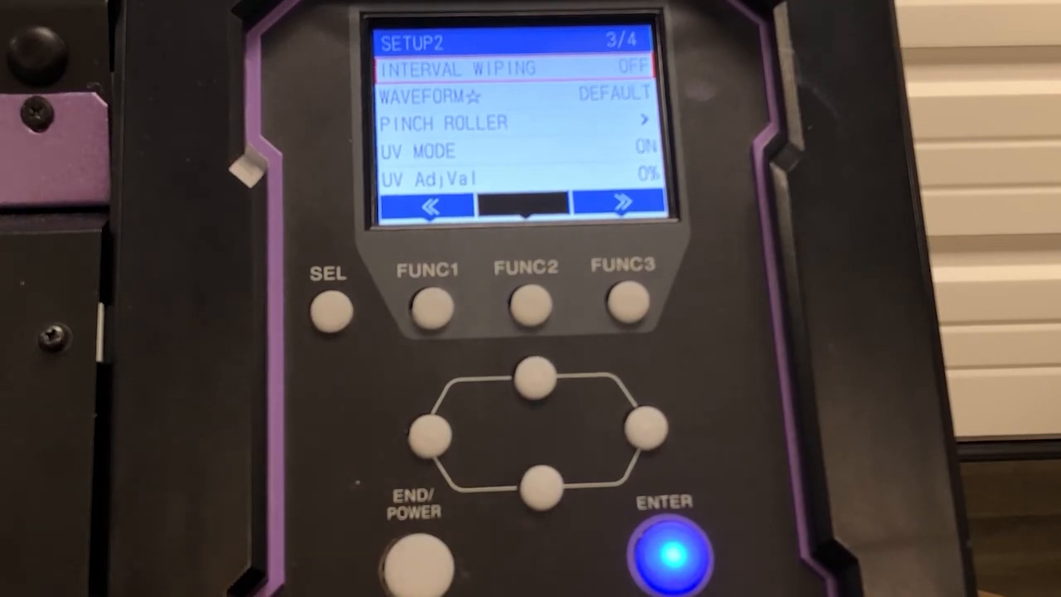
click(539, 477)
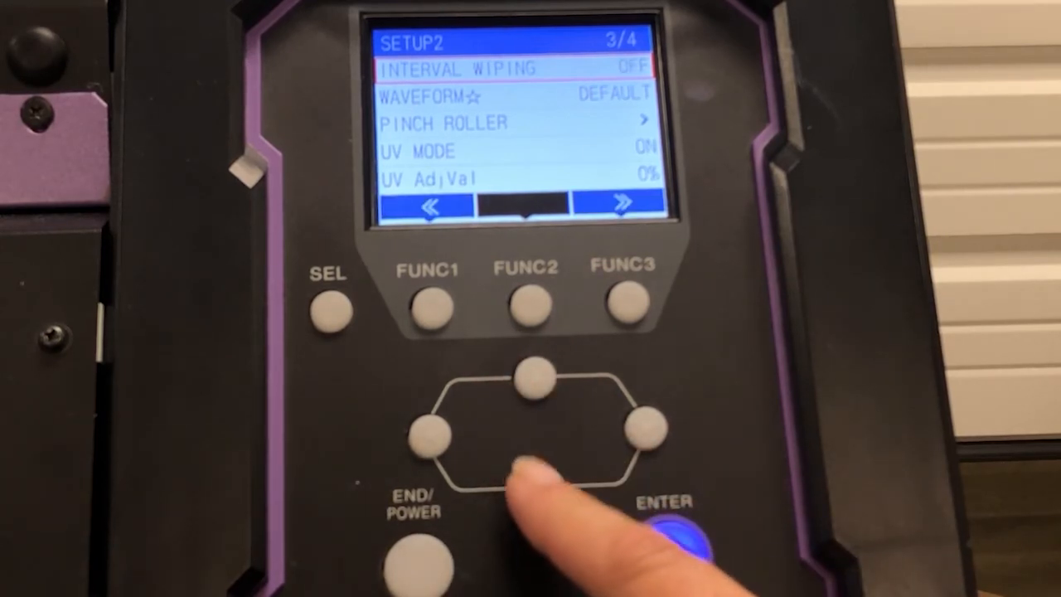
click(536, 480)
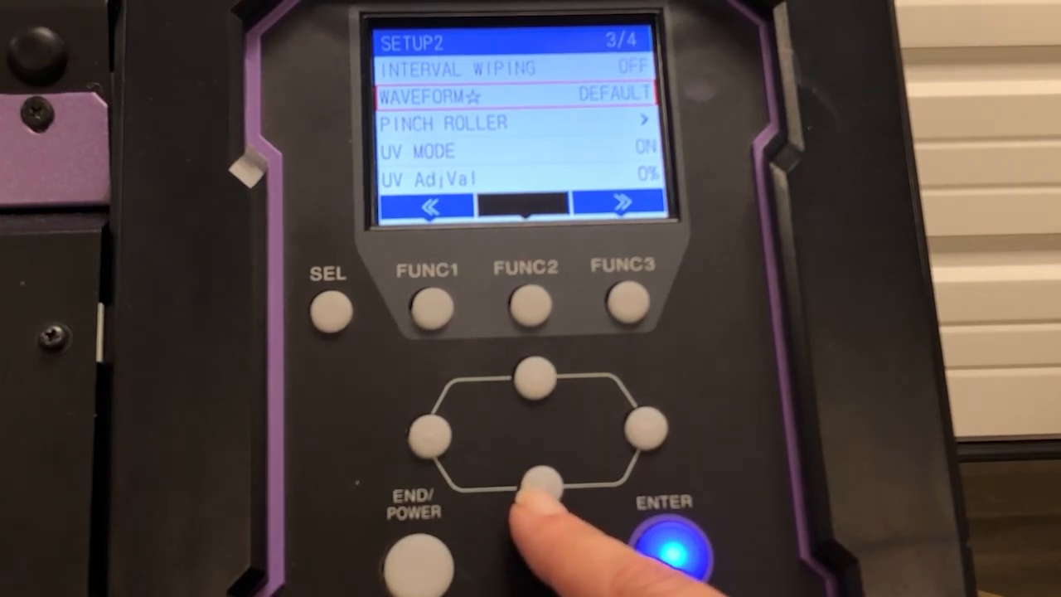
Change Pinch Roller from No.7 to No.6 and confirm
click(540, 487)
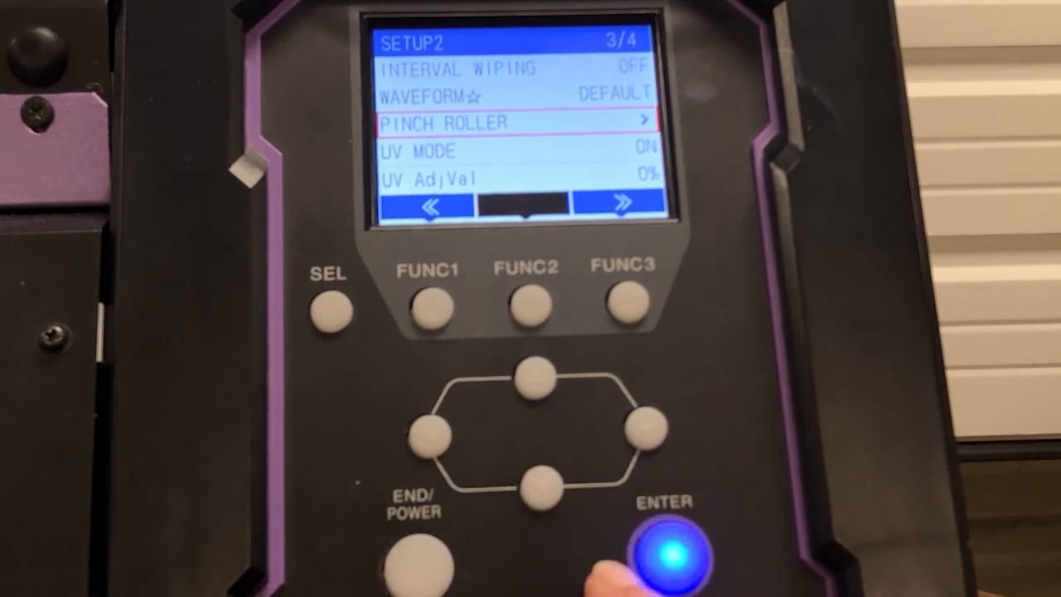
click(677, 559)
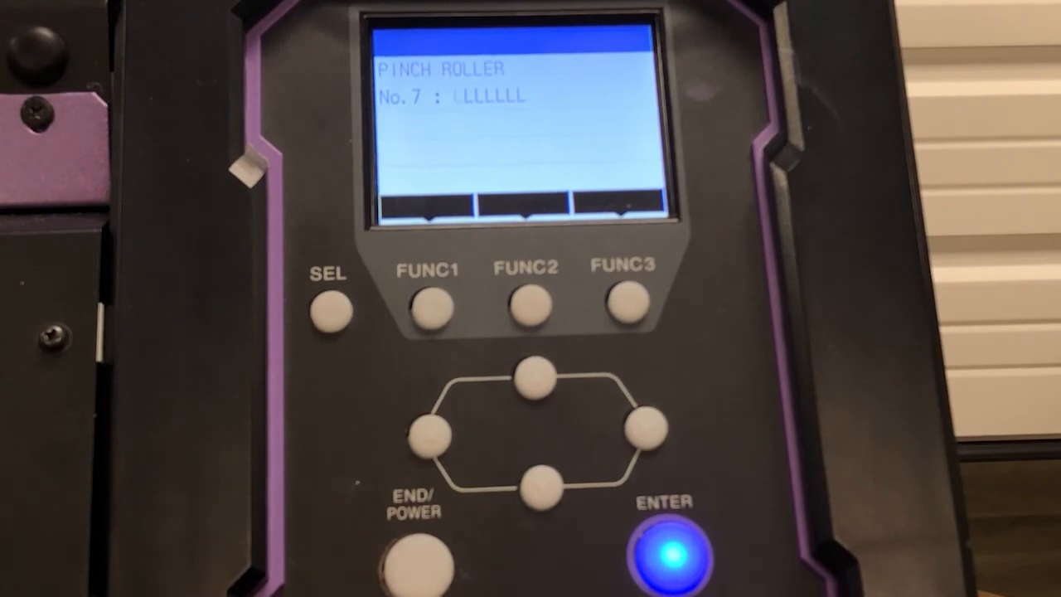
click(676, 555)
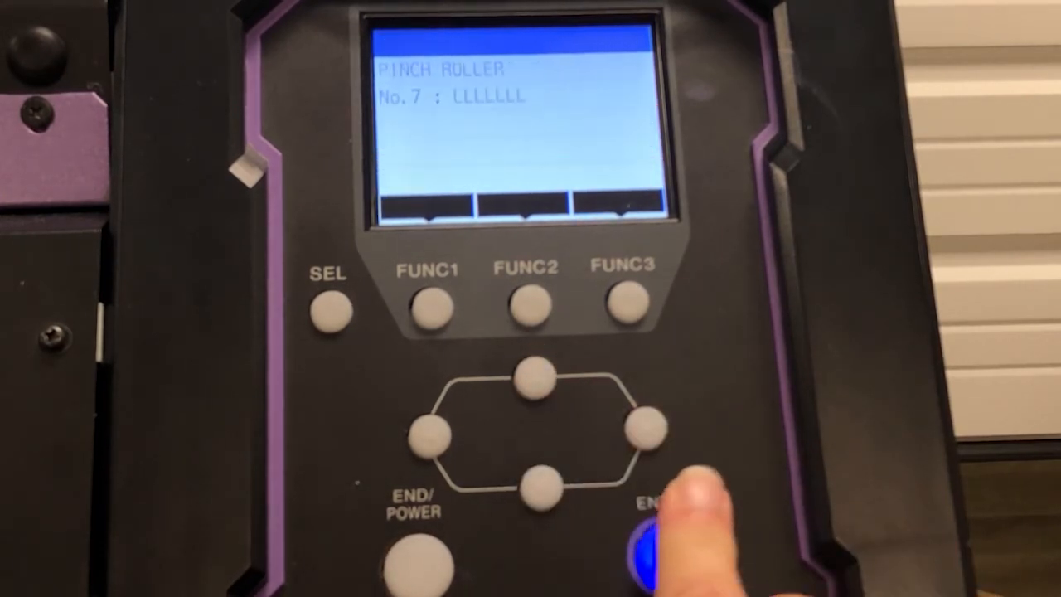
click(537, 483)
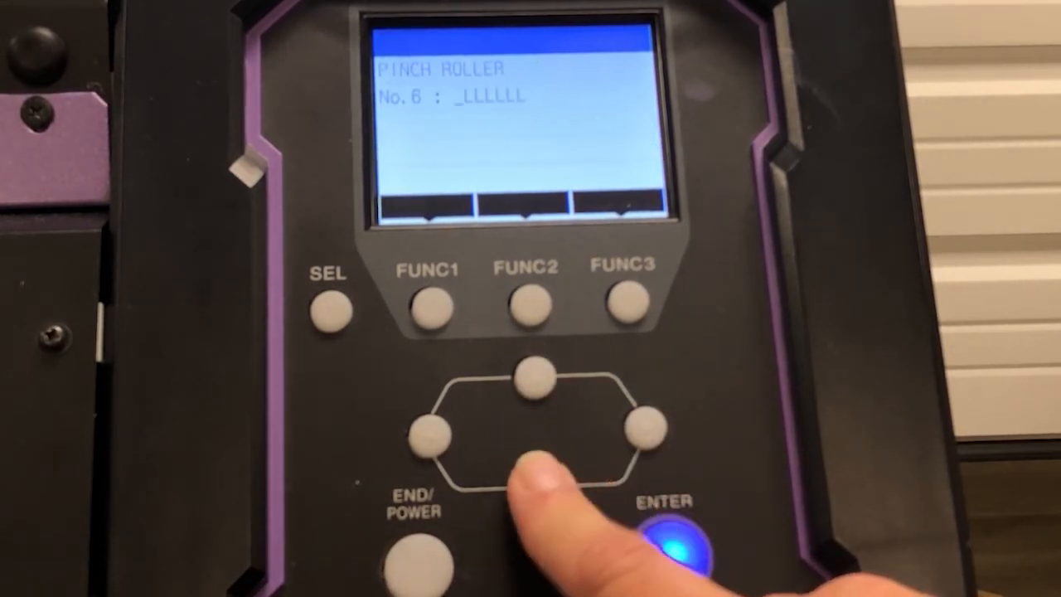
click(534, 470)
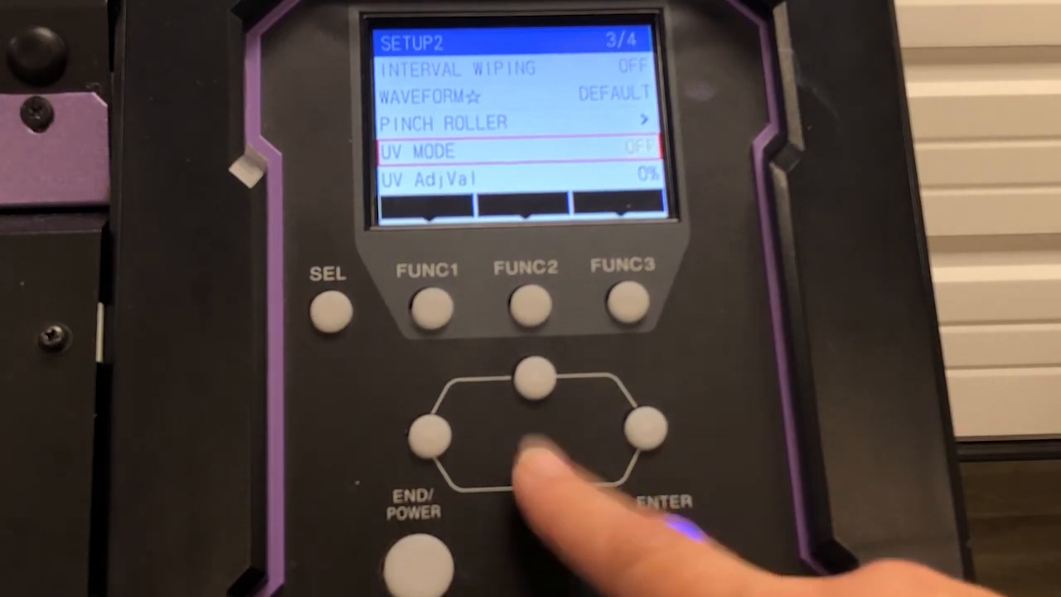
Switch UV Mode ON, keep UV AdjVal at 0%, and move to page 4/4
click(680, 539)
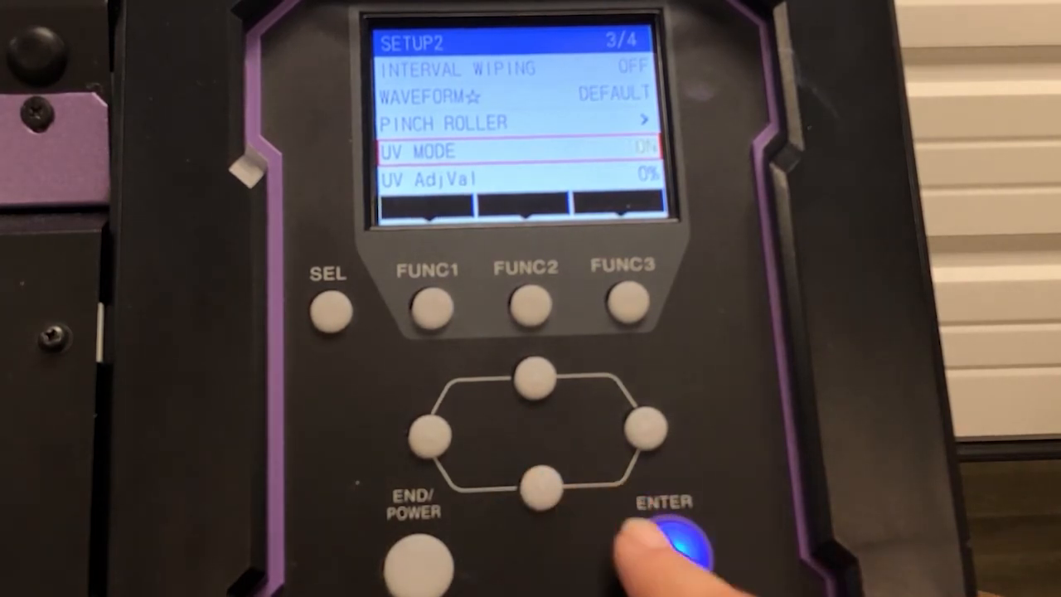
click(680, 547)
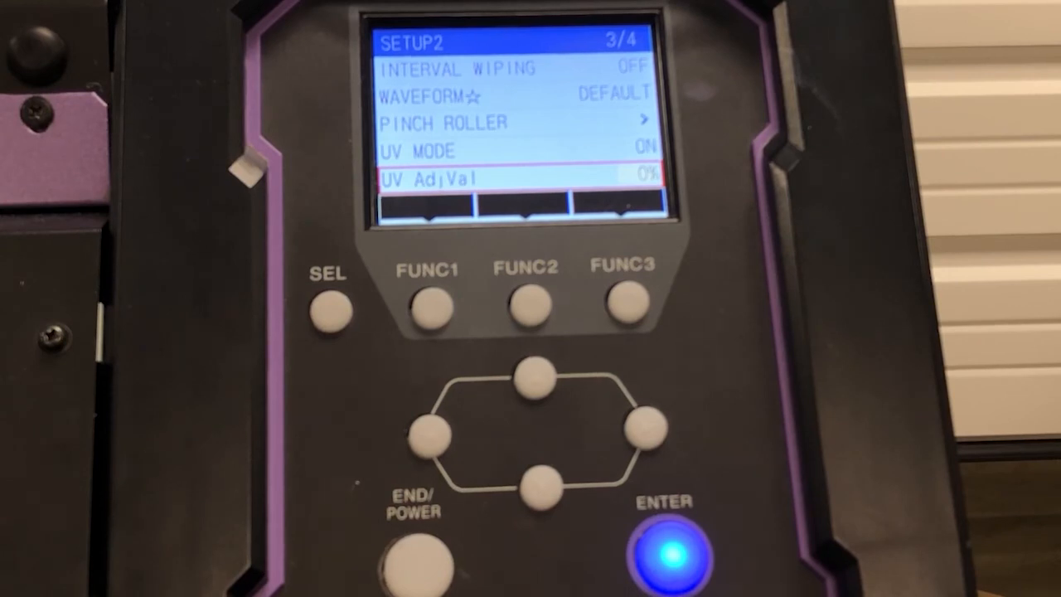
click(673, 551)
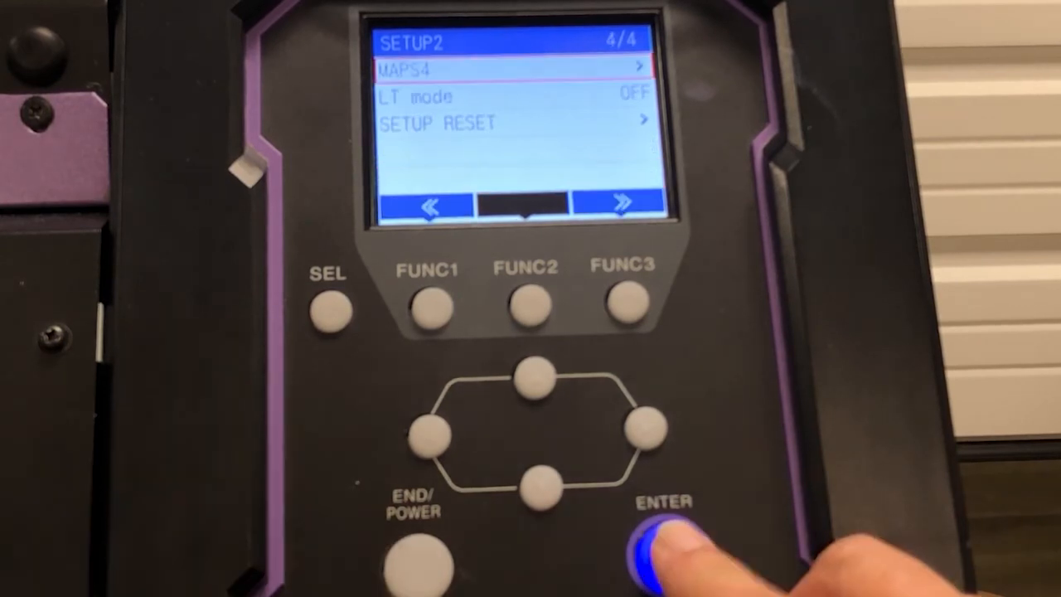
Set MAPS4 to MANUAL, reviewing the 80% and 60% smoothing levels
click(663, 547)
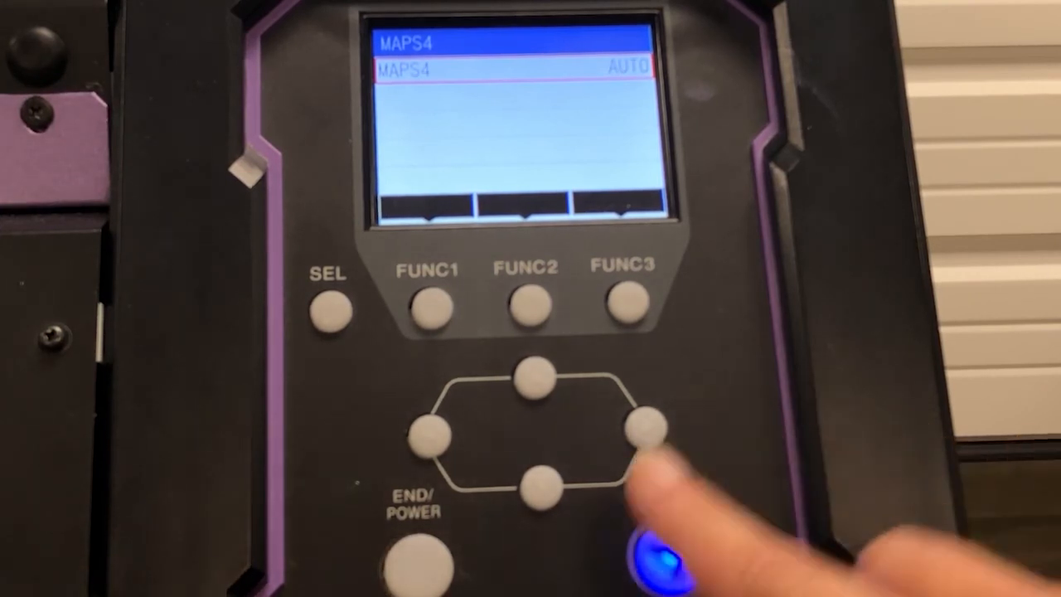
click(537, 489)
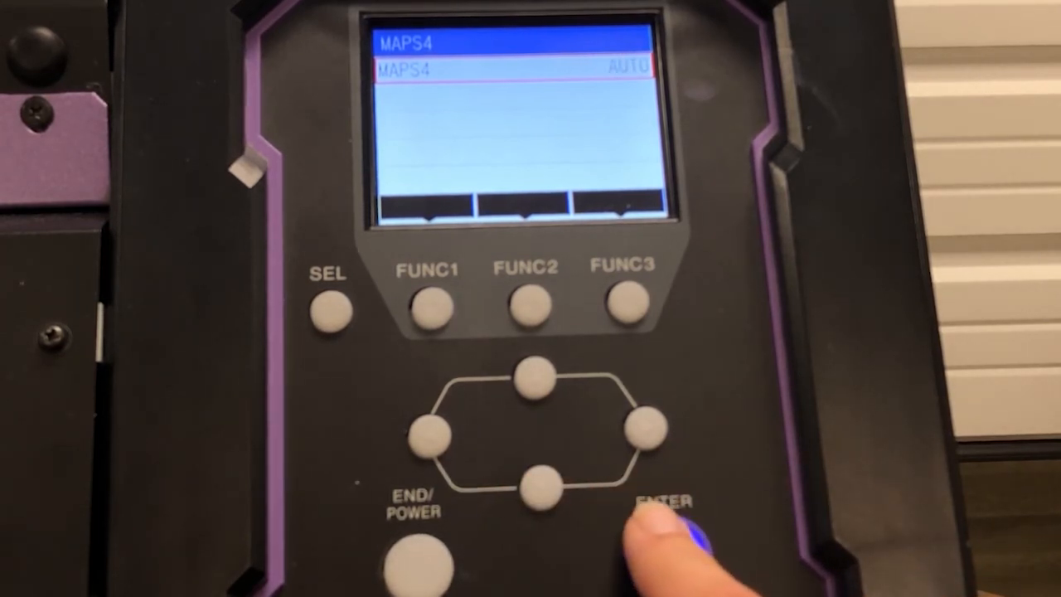
click(671, 538)
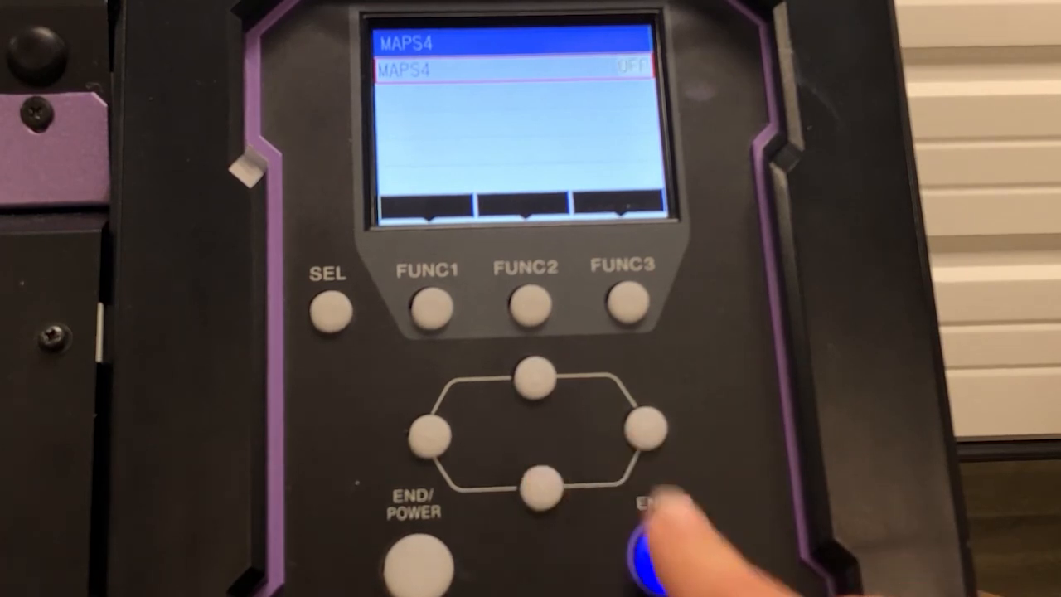
click(661, 562)
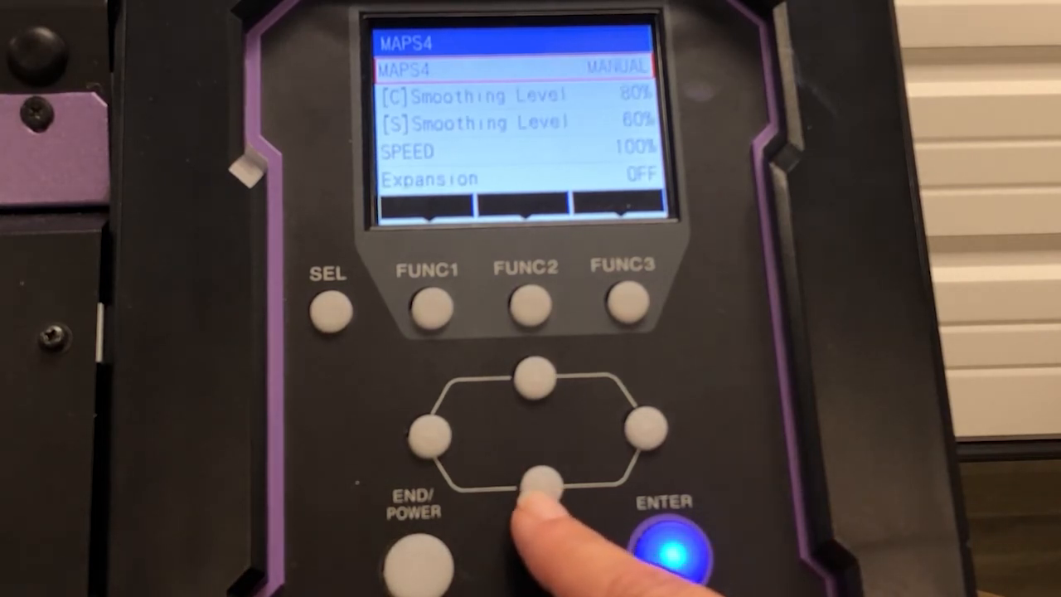
click(537, 484)
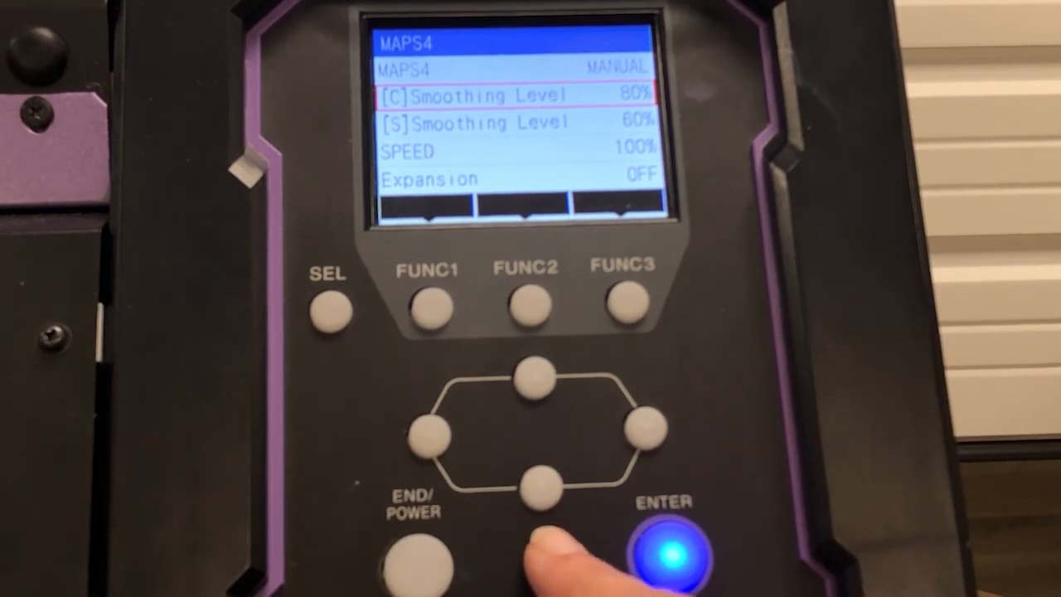
click(536, 483)
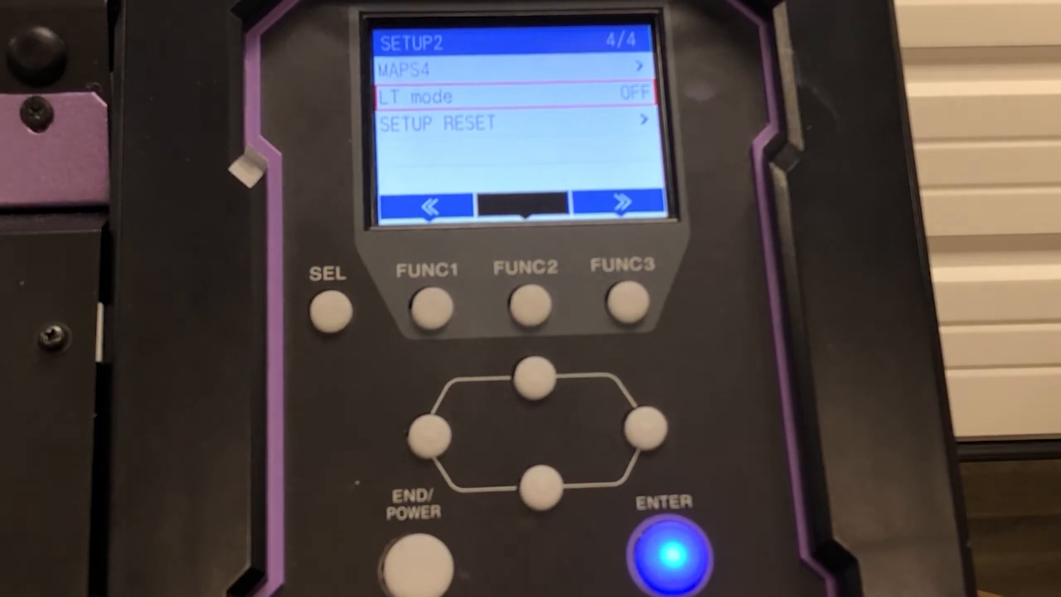
Leave LT Mode OFF, scroll to Setup Reset, and exit to the main MENU
click(537, 487)
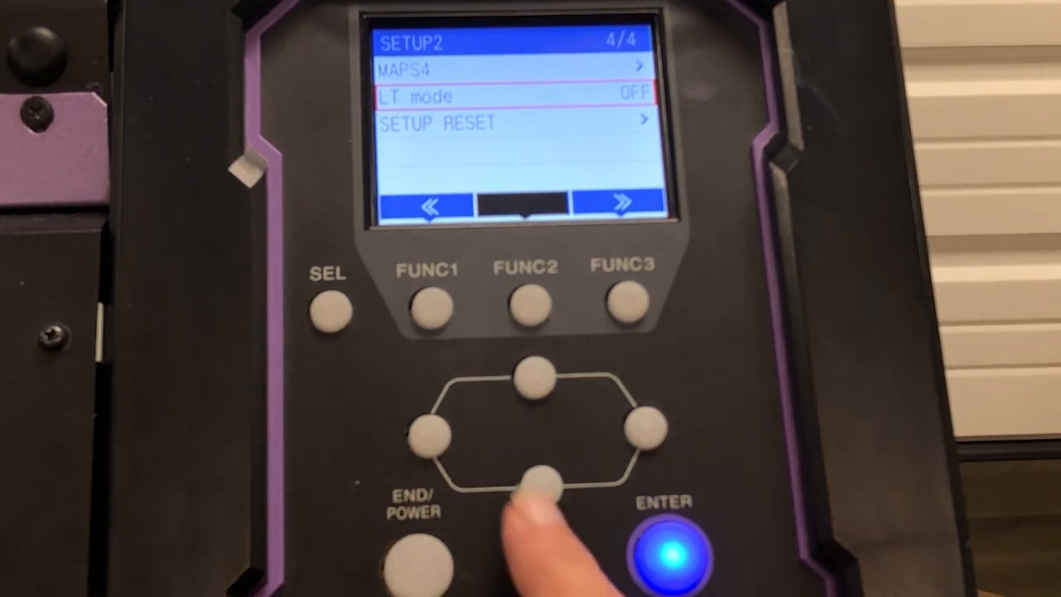
click(539, 479)
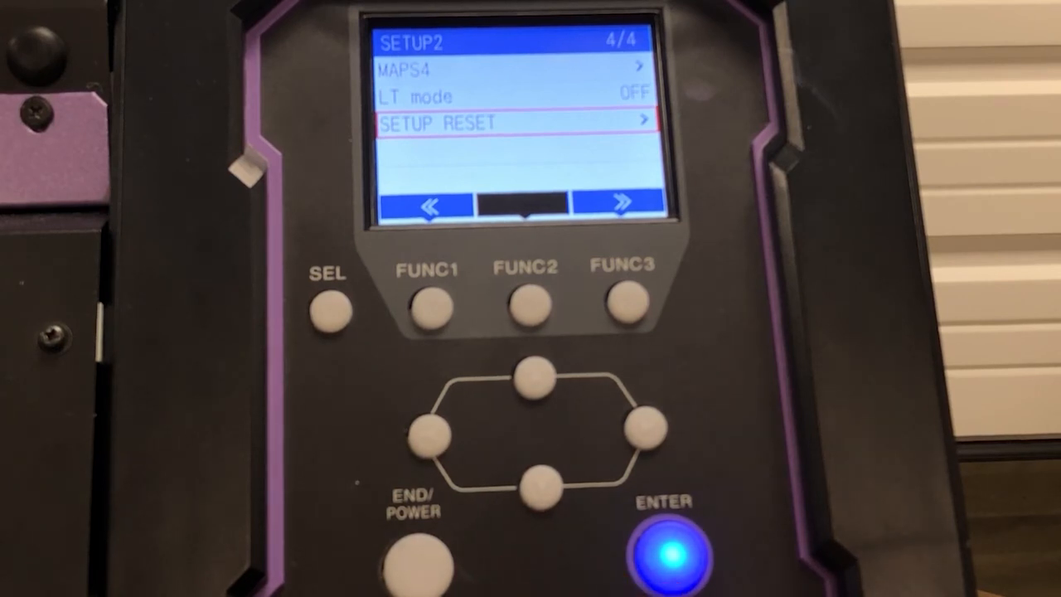
click(673, 556)
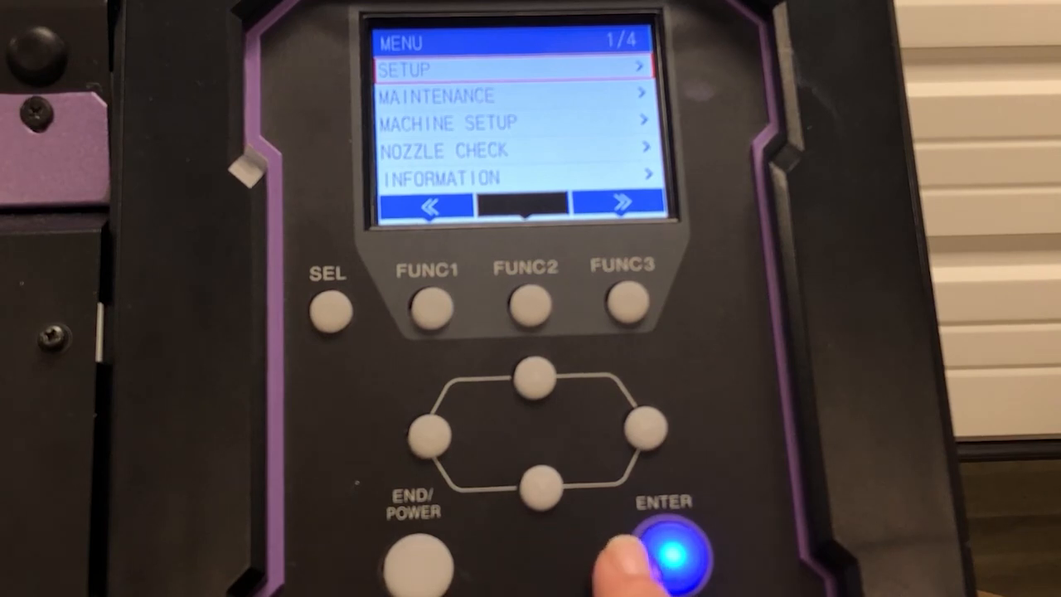